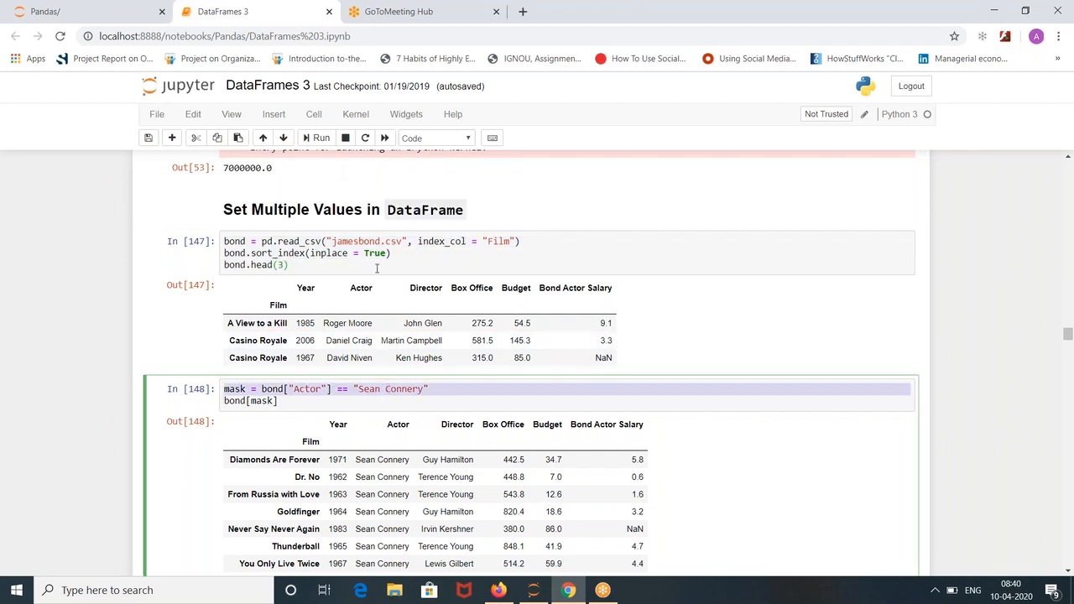
Re-execute the read_csv and mask cells so the Bond data is filtered to Sean Connery's films.
left_click(319, 138)
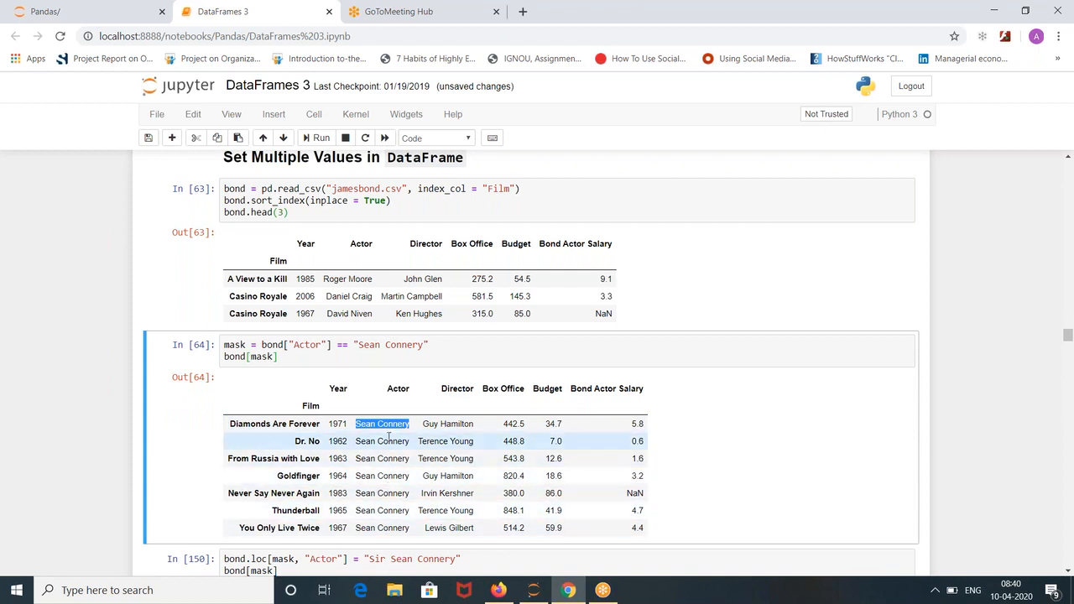
mouse_move(390, 440)
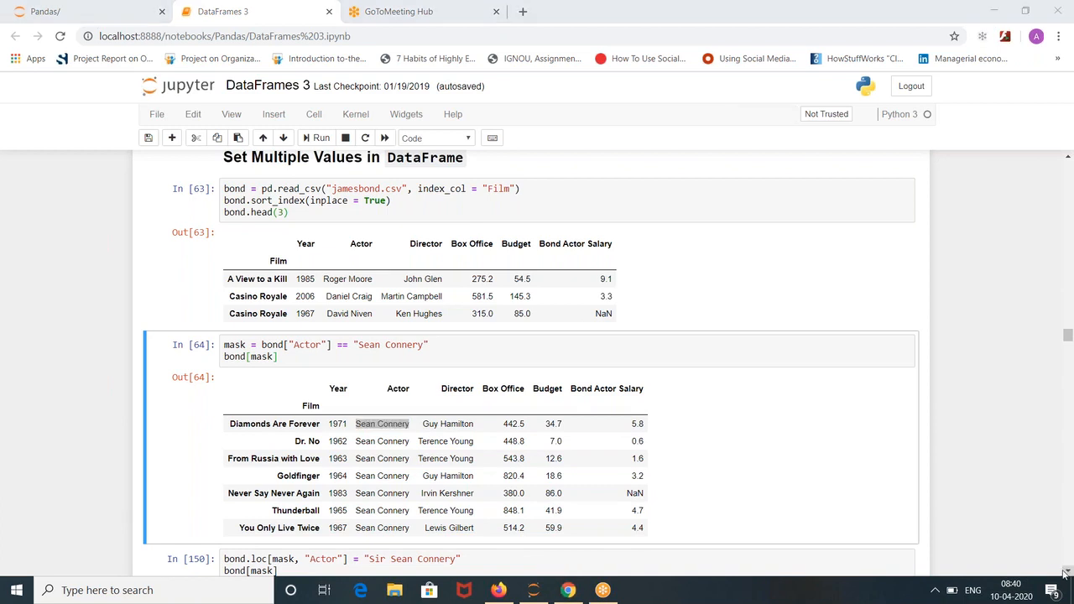
scroll("down", 3)
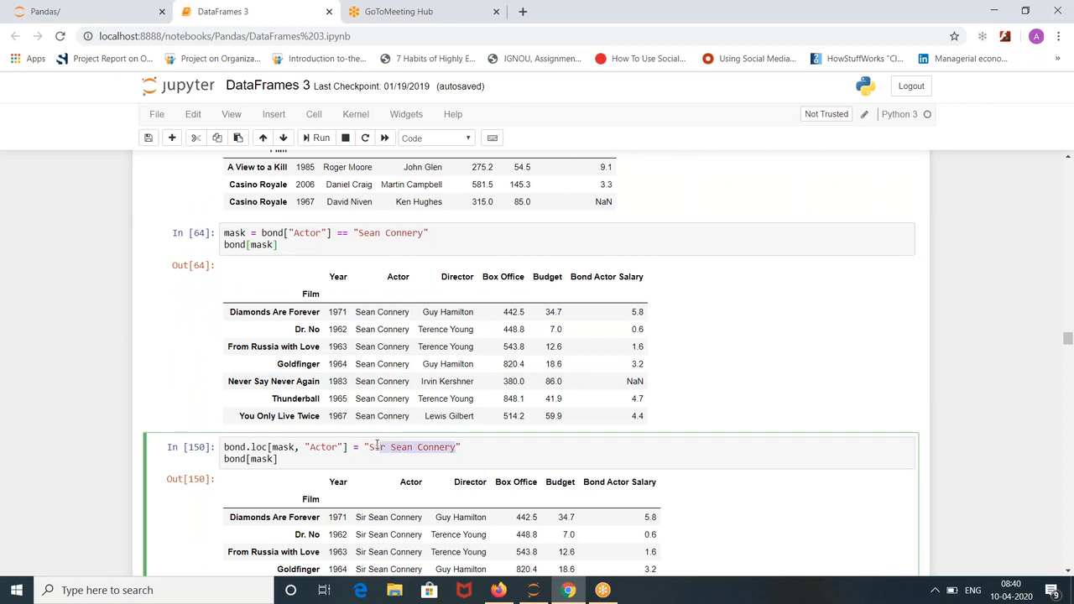
Assign "Pavan" as Actor for the Sean Connery rows via bond.loc[mask, "Actor"] and run it.
type("Ravan")
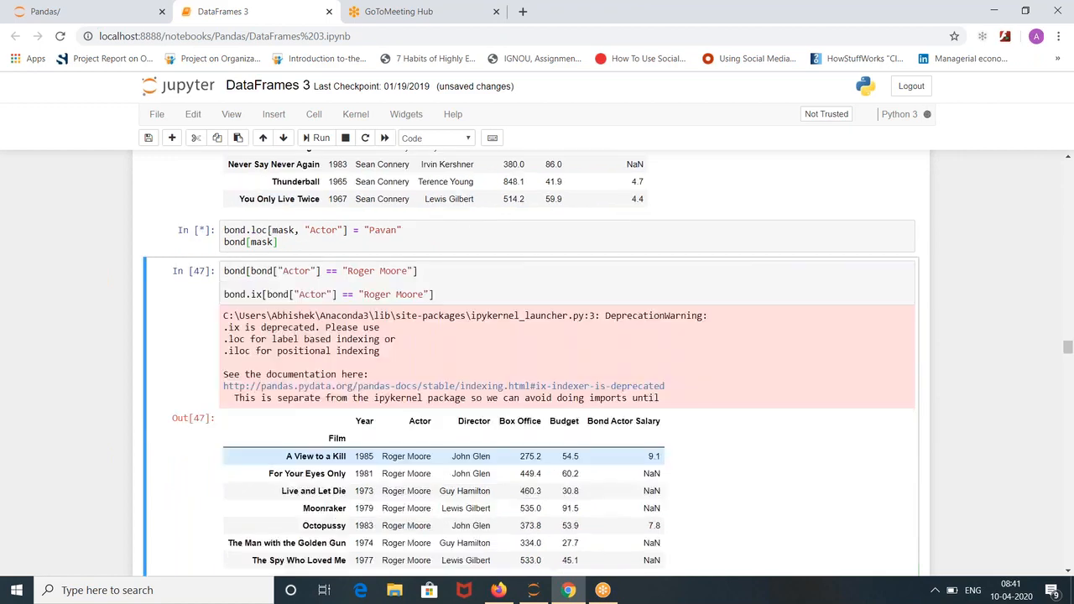
left_click(319, 138)
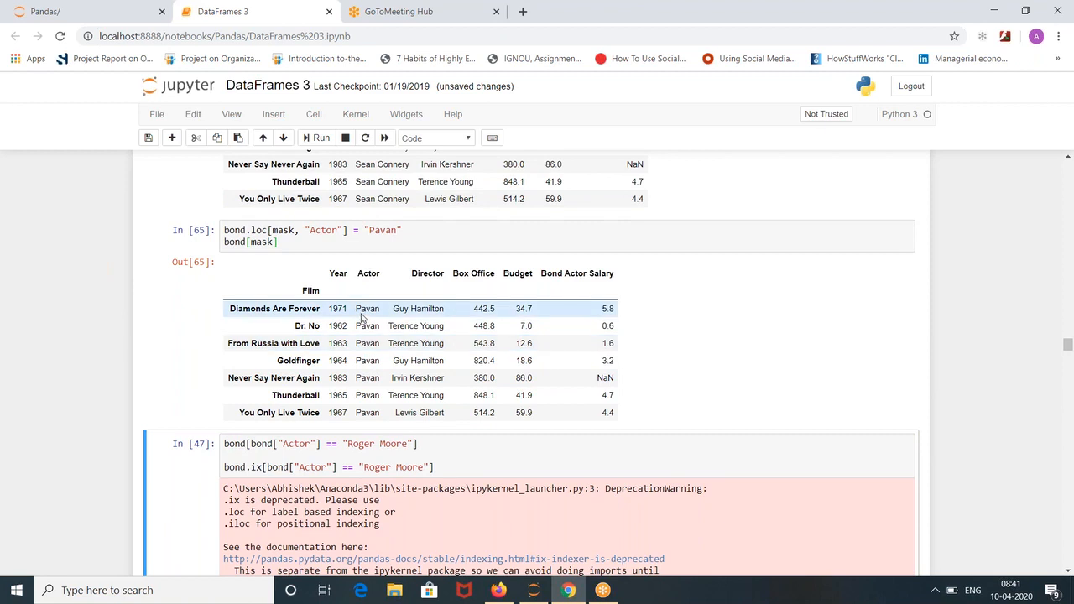
double_click(366, 309)
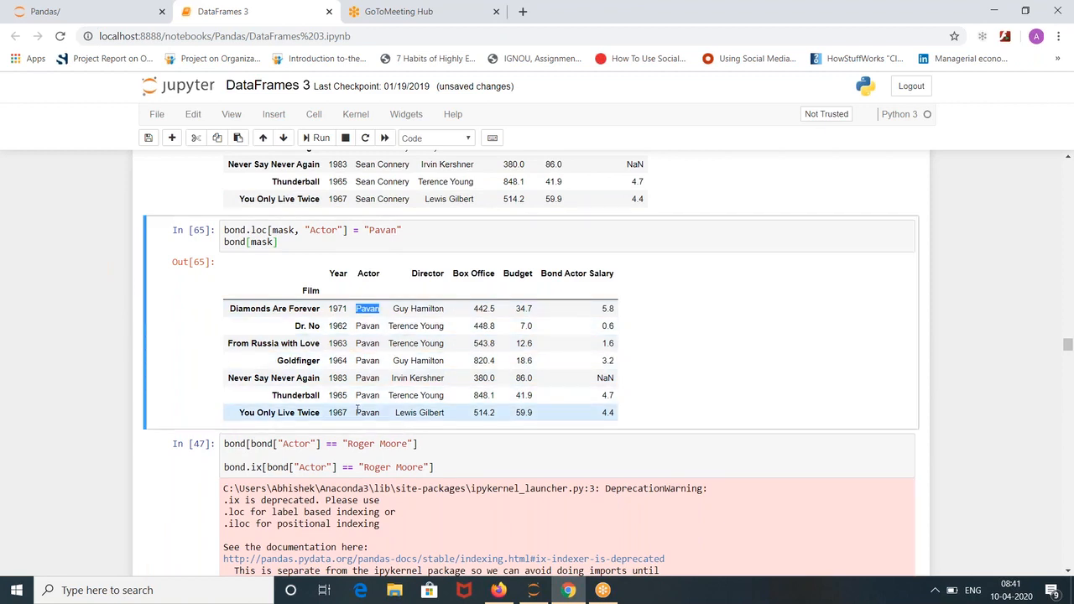
mouse_move(366, 435)
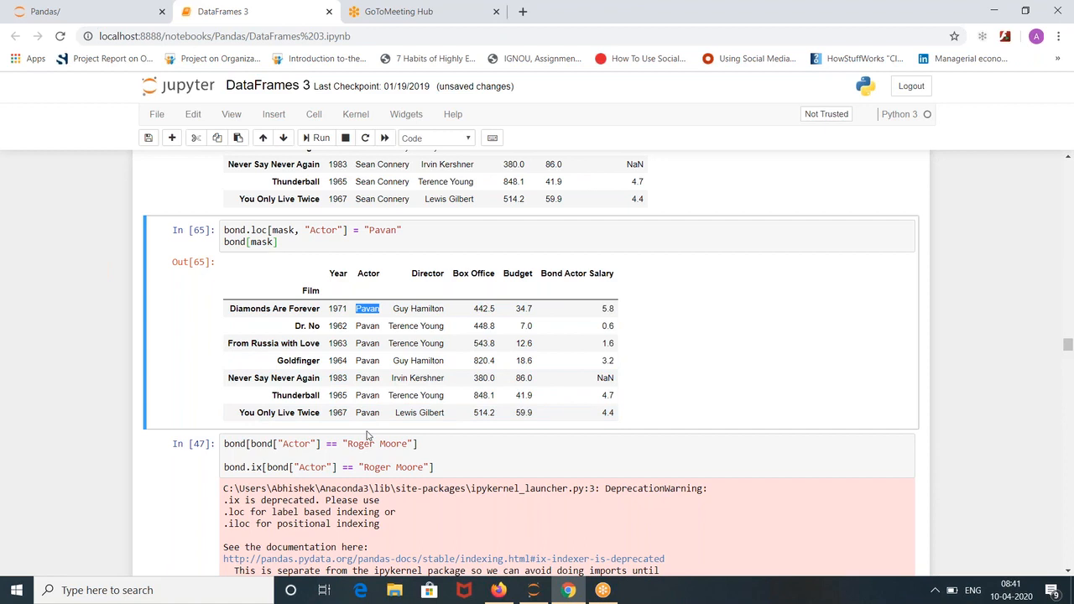
mouse_move(420, 258)
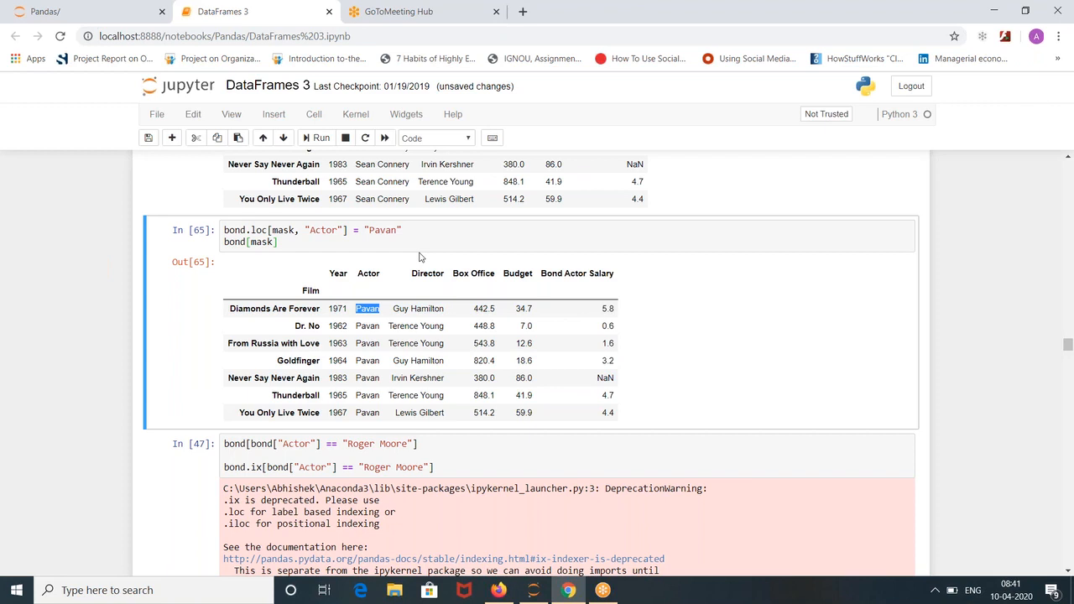
mouse_move(255, 223)
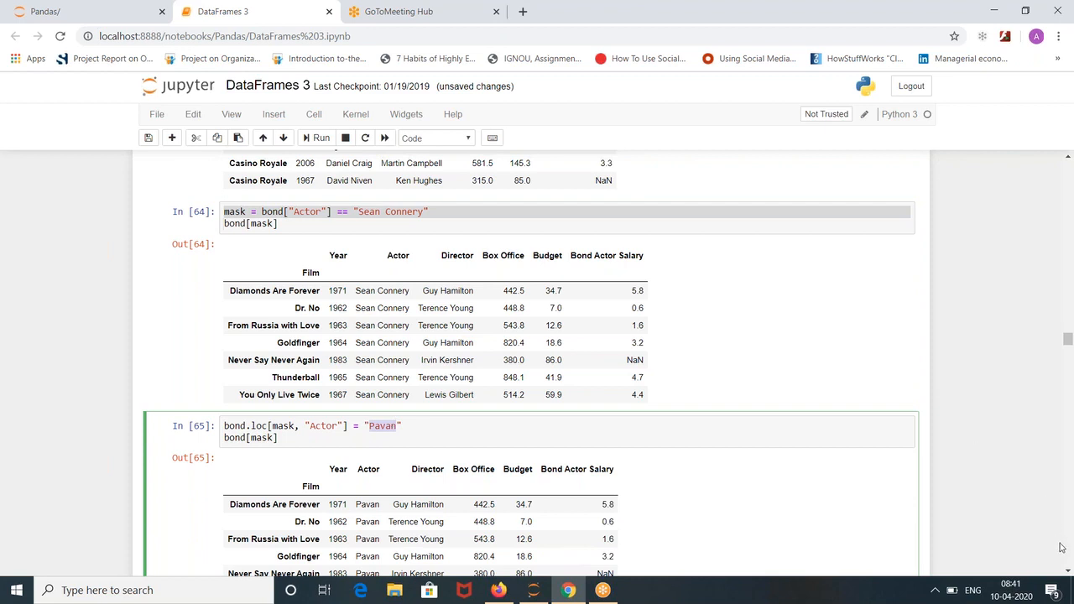
mouse_move(1061, 548)
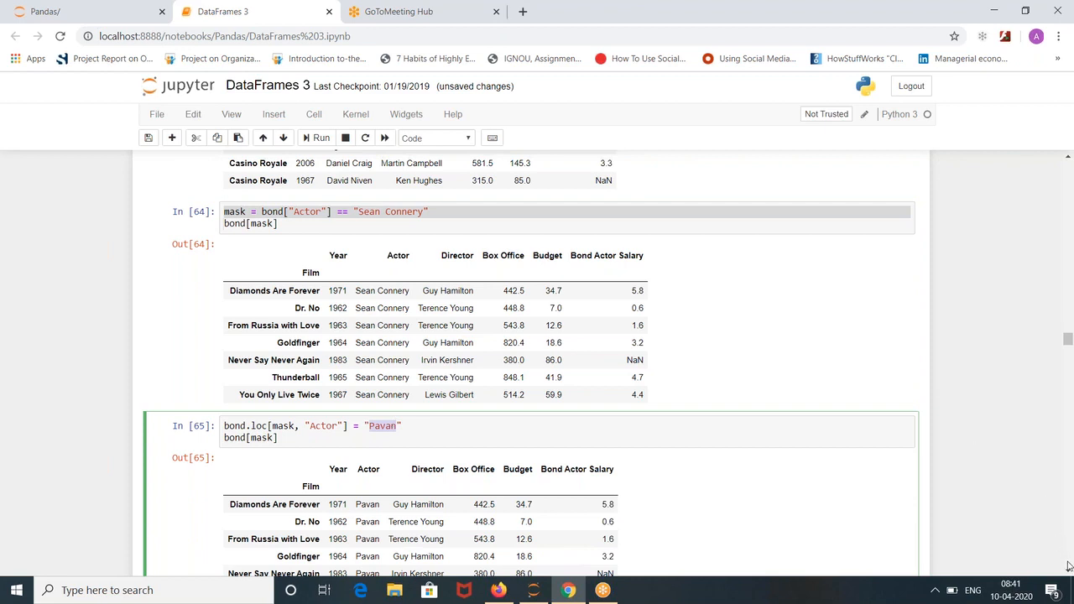
mouse_move(1066, 340)
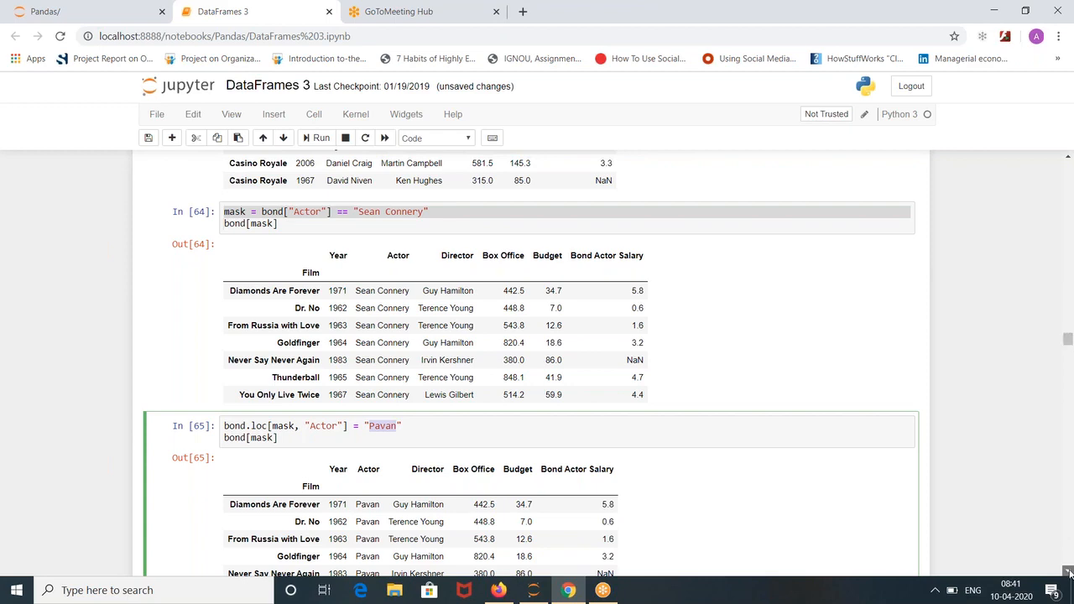
Scroll down to the 'Rename Index Labels or Columns' section with the reloaded, sorted Bond data.
scroll("down", 3)
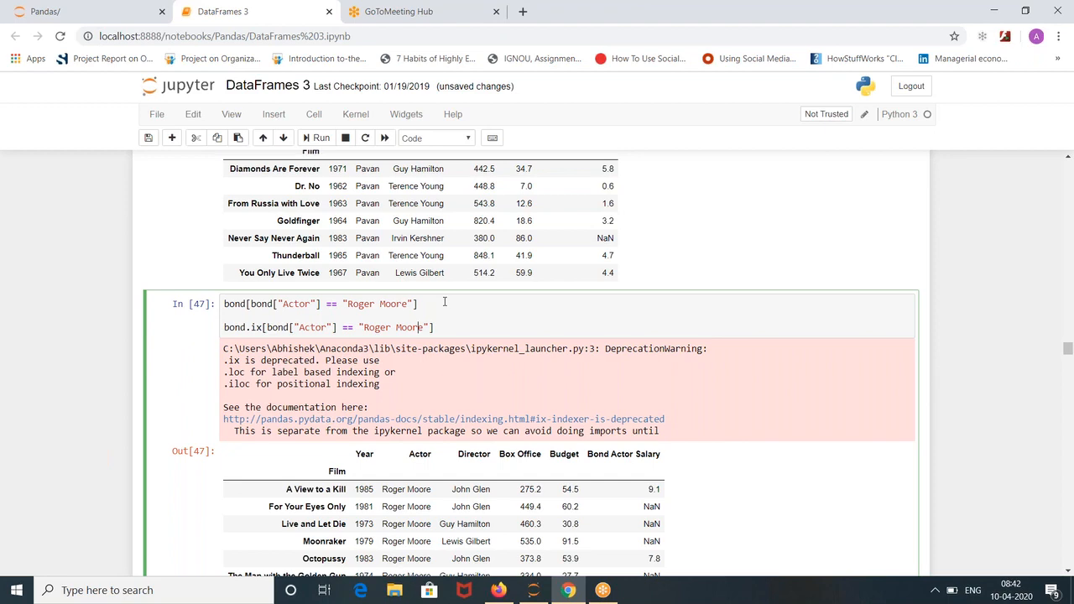
scroll("down", 3)
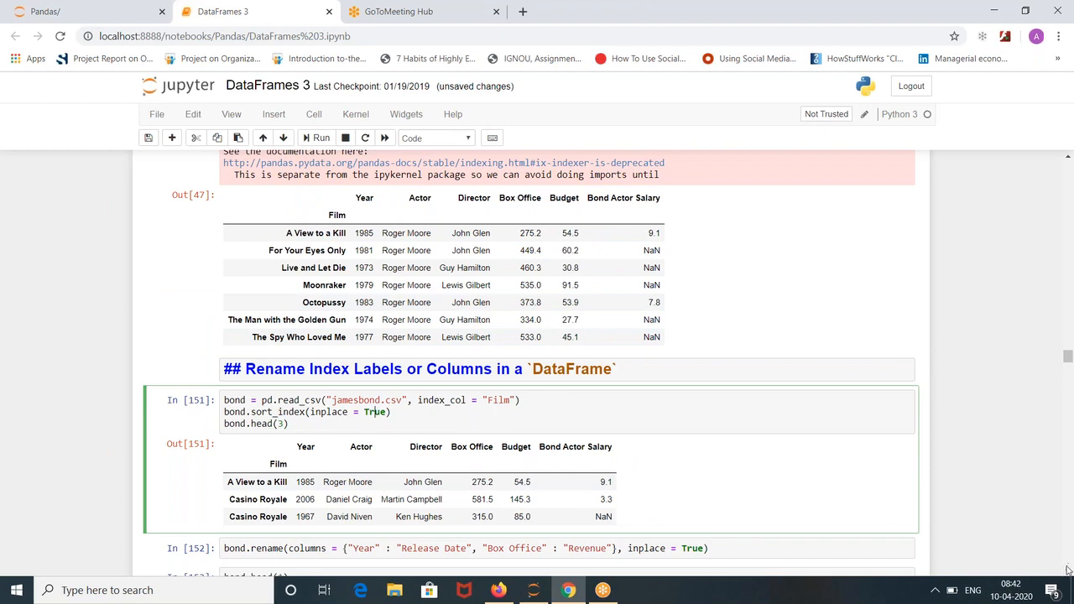
Run bond.rename mapping Year to Release Date and Box Office to Revenue, then preview bond.head(1).
scroll("down", 3)
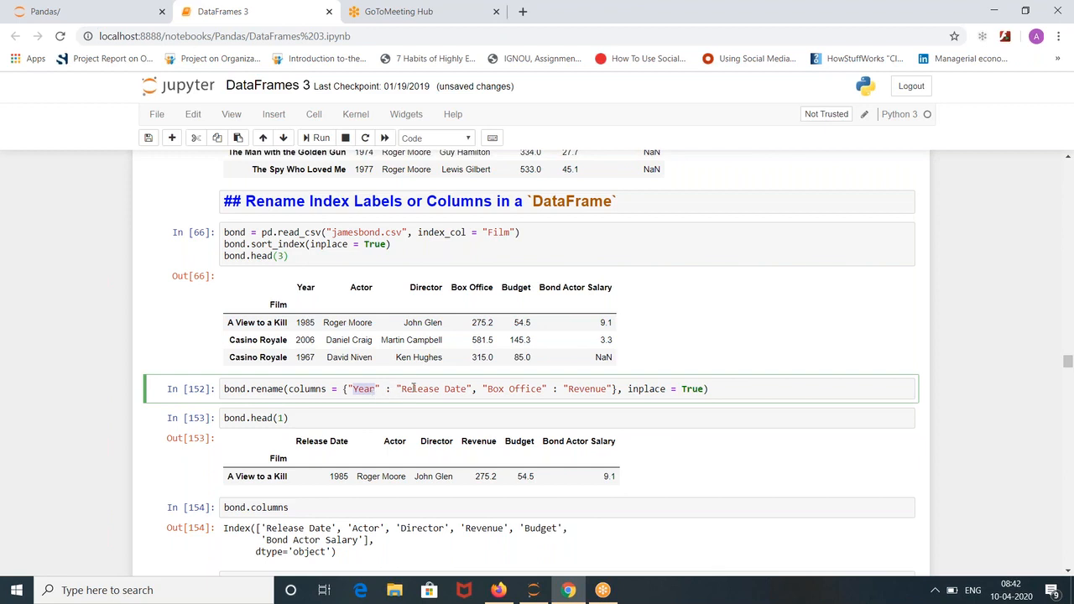
key("ctrl+s")
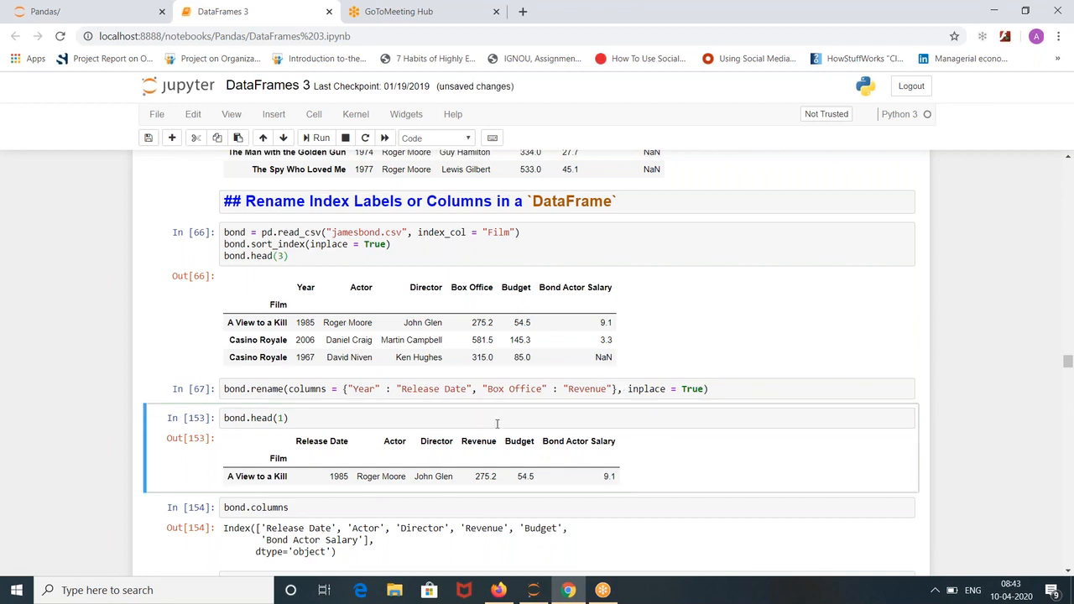
left_click(321, 137)
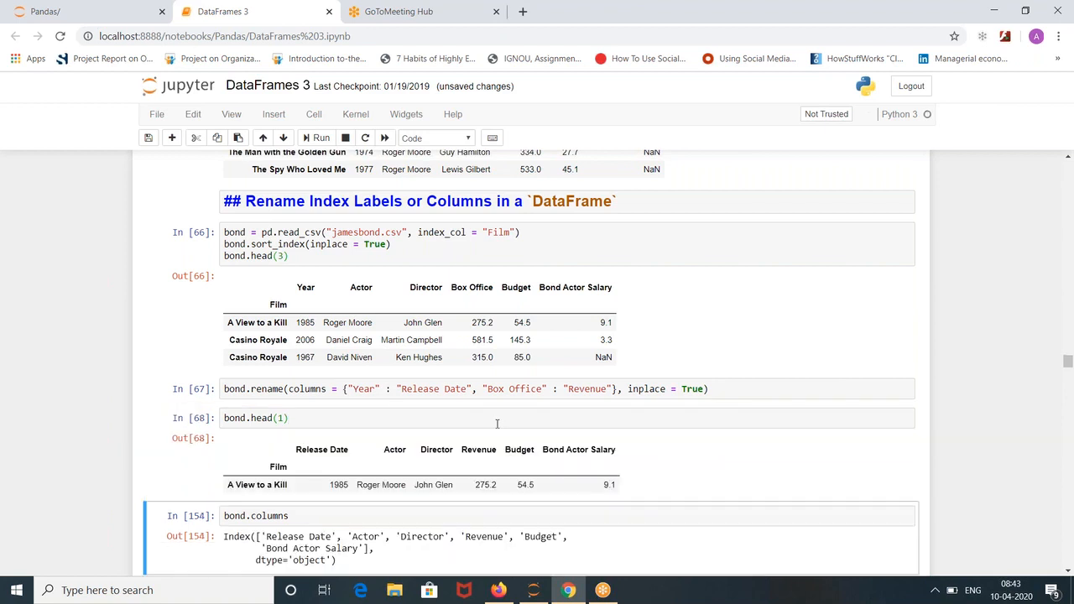
double_click(322, 450)
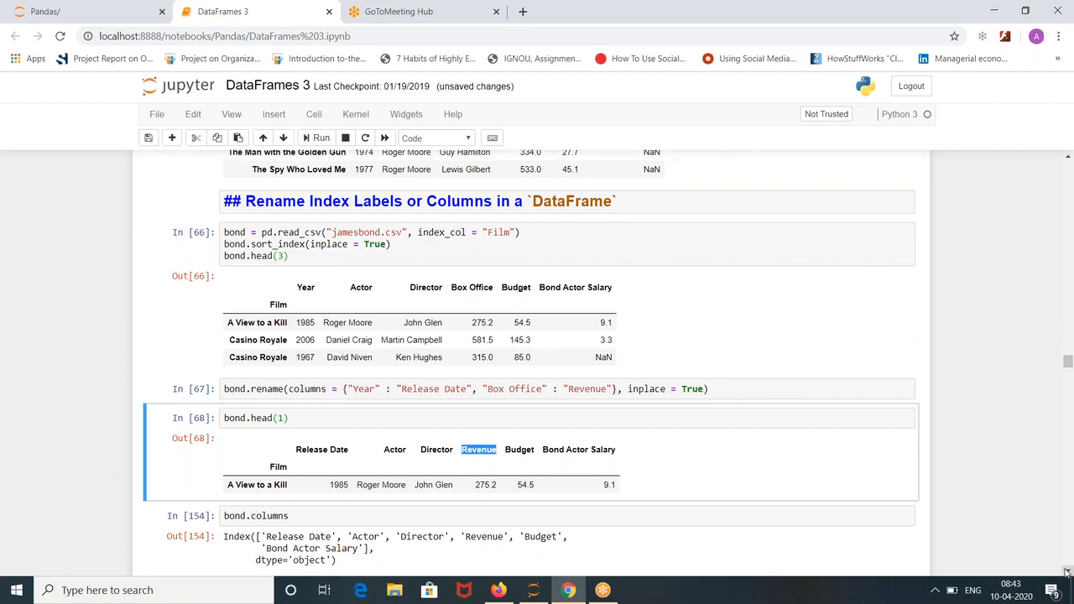
Run bond.columns to list the names, then move into the bond.columns = [...] assignment cell.
scroll("down", 3)
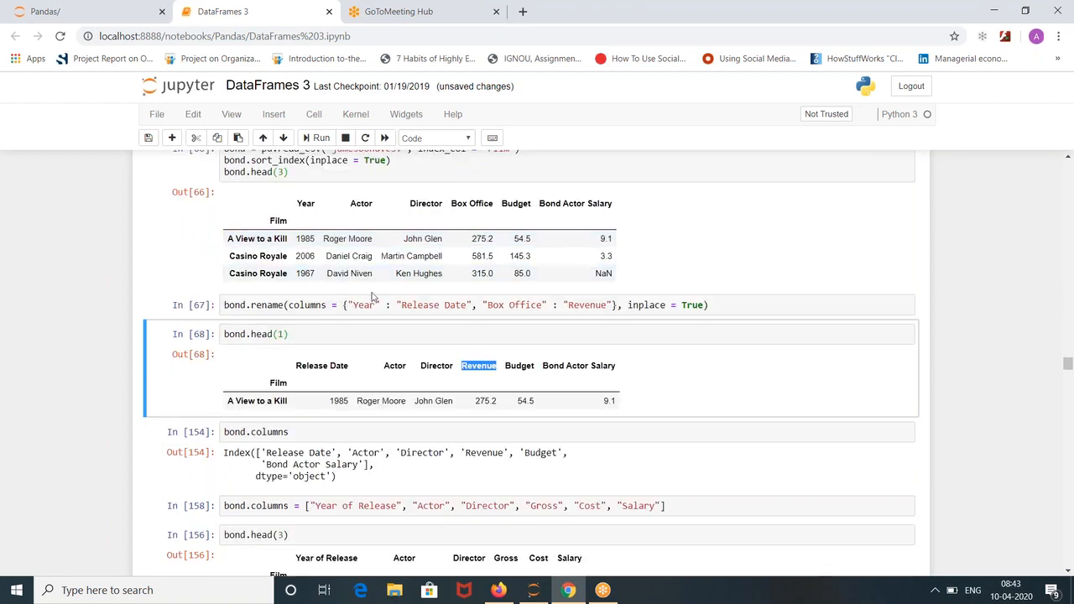
mouse_move(502, 470)
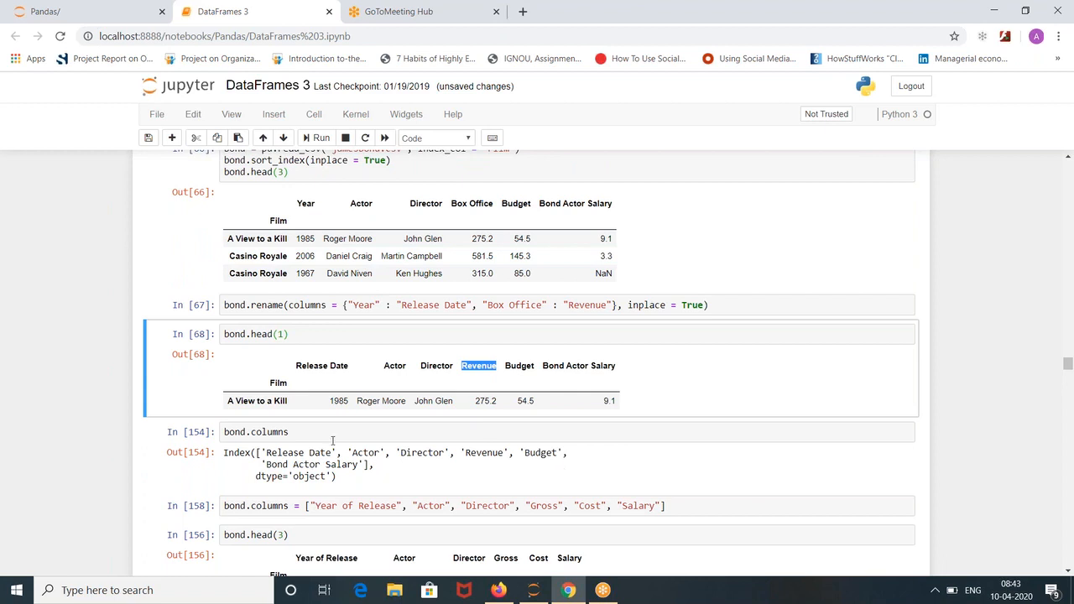
left_click(336, 431)
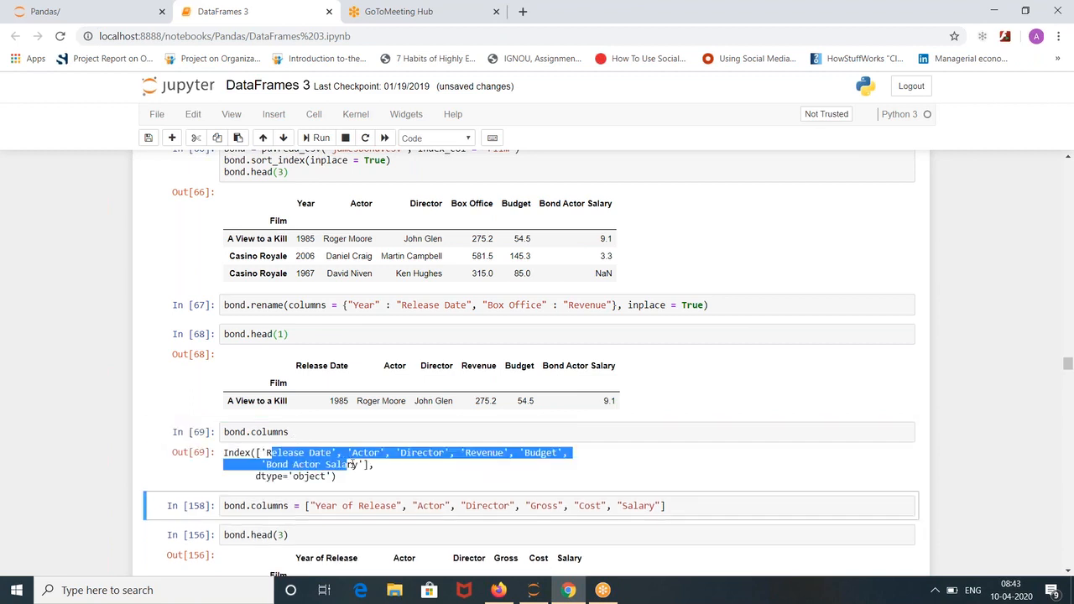
left_click(255, 432)
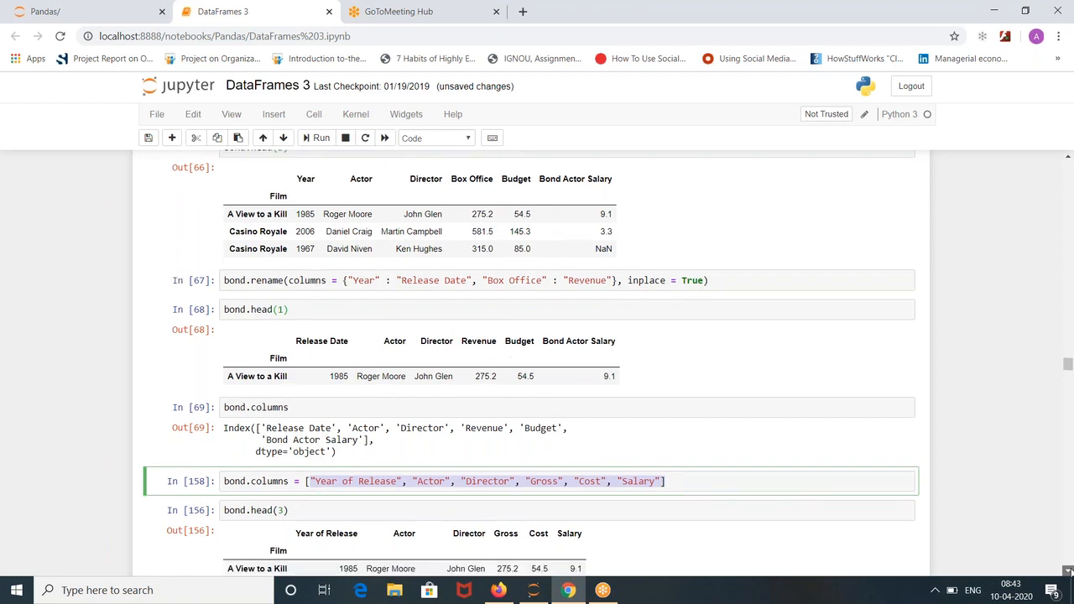
scroll("down", 3)
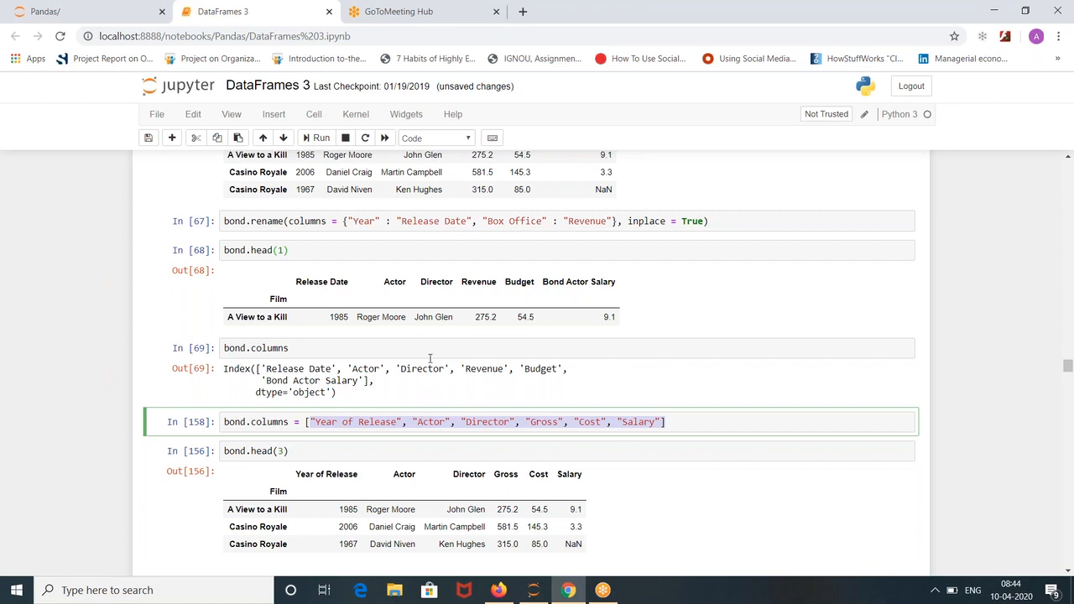
mouse_move(514, 397)
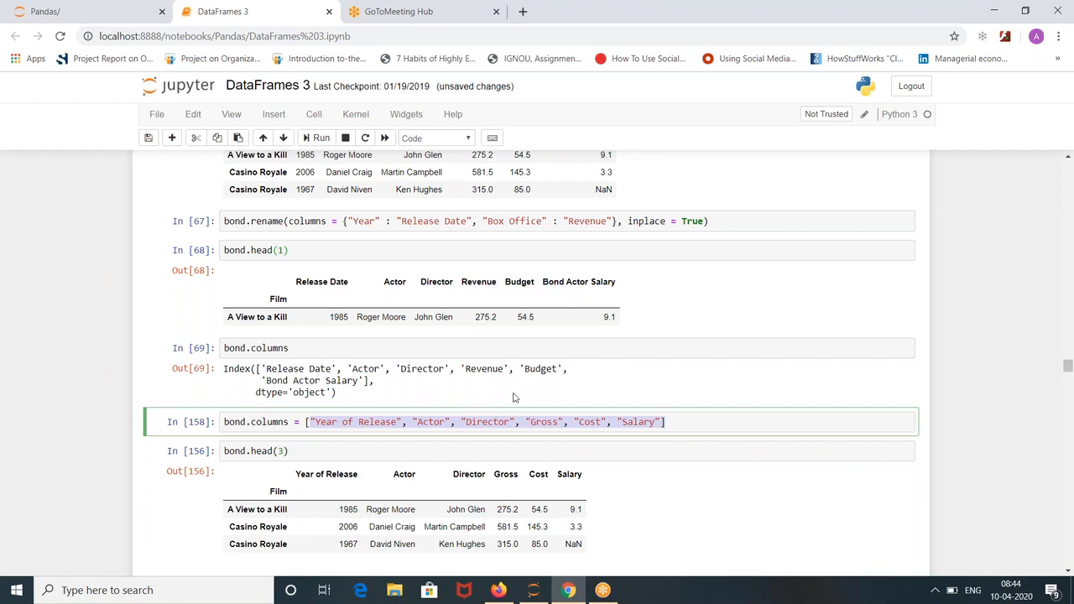
mouse_move(315, 382)
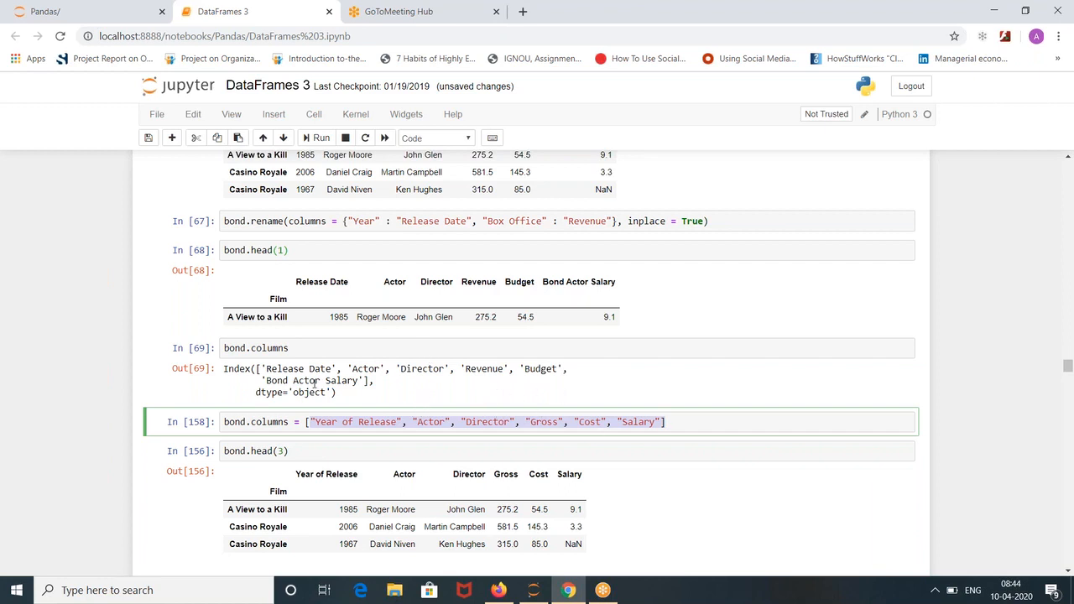
mouse_move(648, 439)
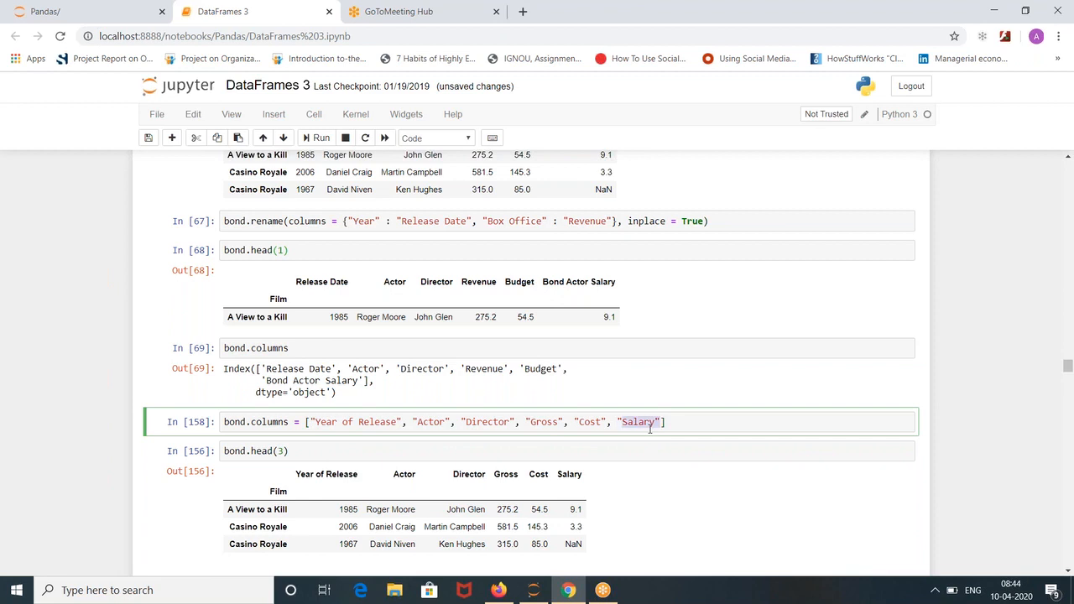
Remove "Salary" from the names list and run the five-name assignment, producing a ValueError.
key("Backspace")
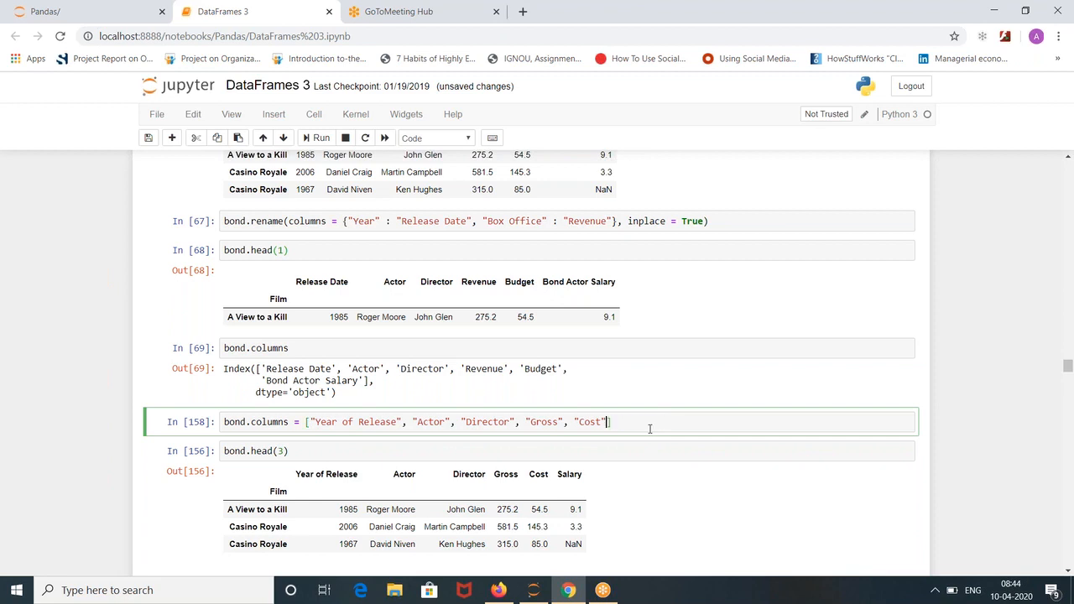
left_click(319, 138)
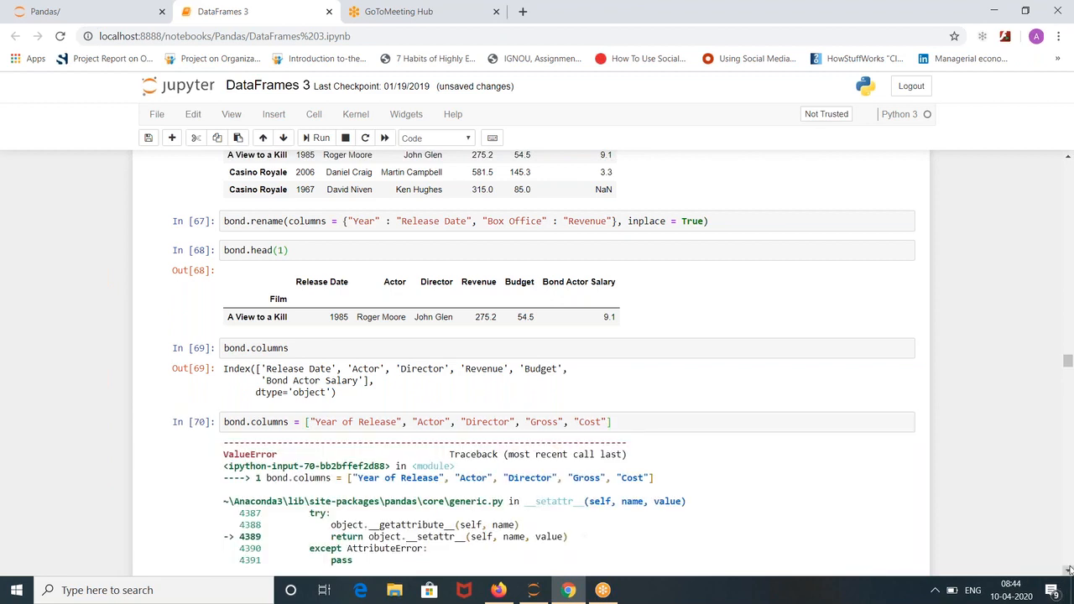
scroll("down", 3)
type(", \"Salary\"")
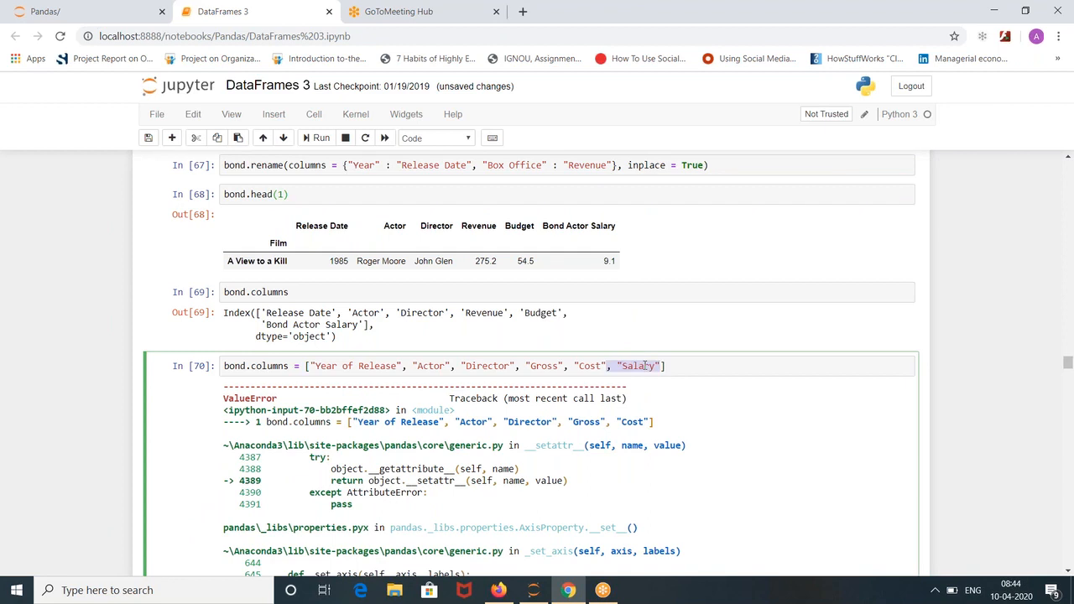
Run the six-name assignment (Year of Release, Actor, Director, Gross, Cost, Salary) and bond.head(3).
left_click(319, 137)
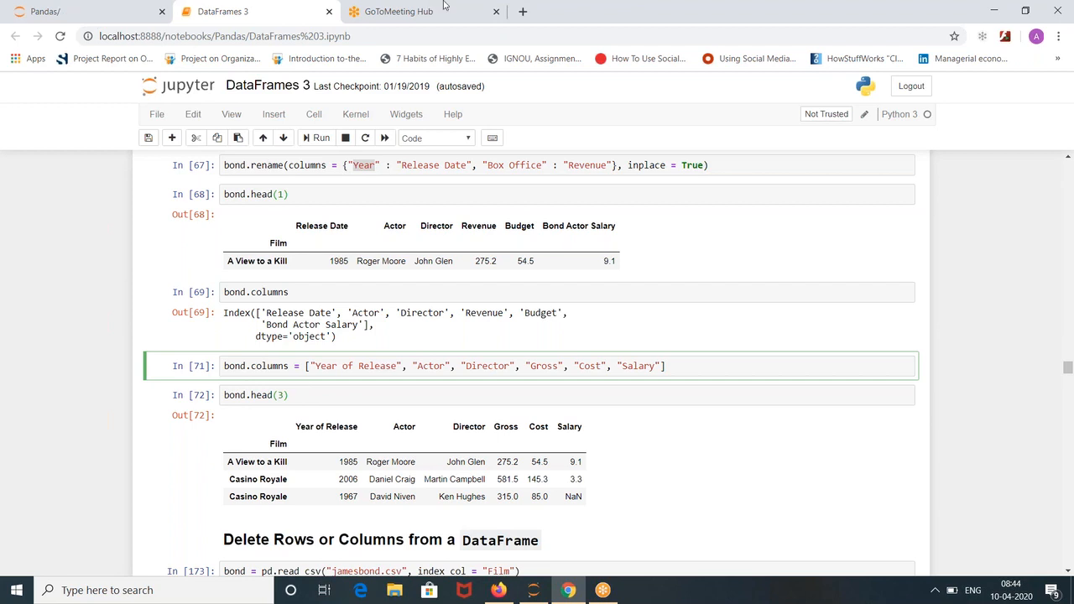
mouse_move(930, 52)
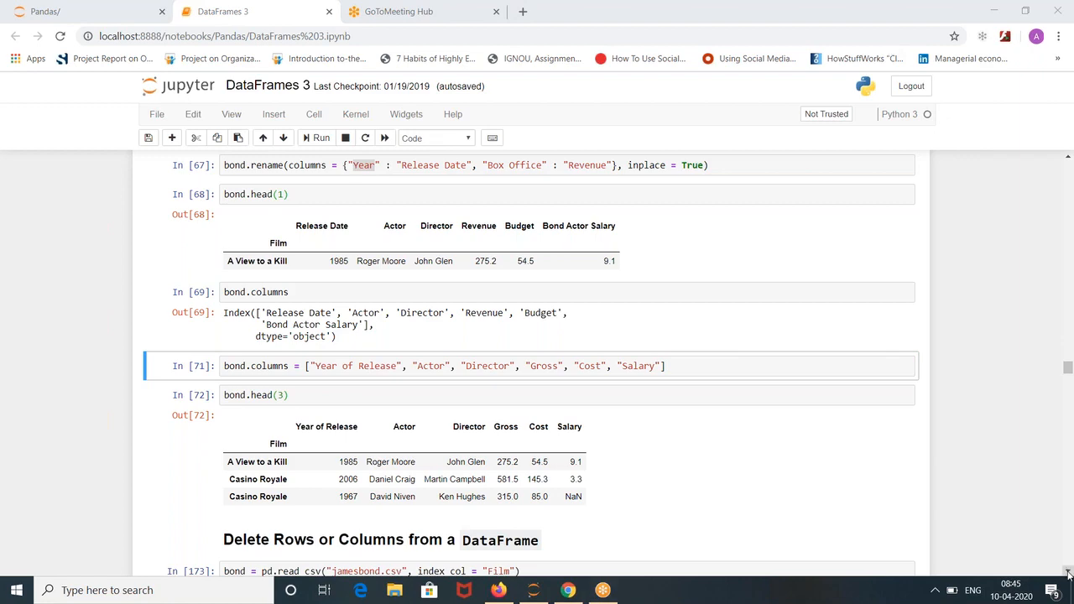
Rerun the read_csv cell and the bond.drop cell removing "A View to a Kill".
scroll("down", 3)
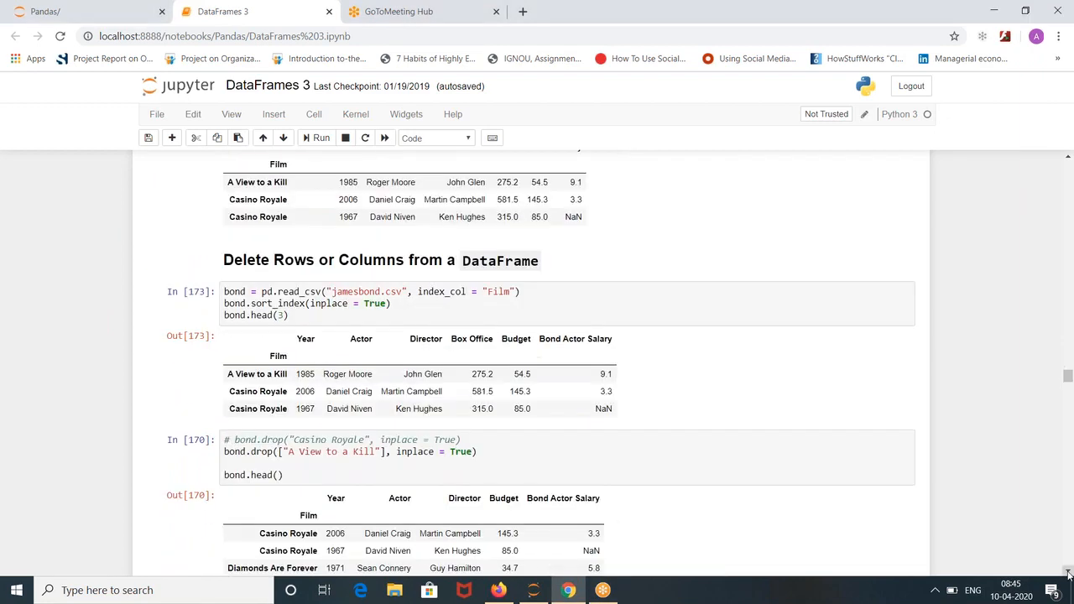
scroll("down", 3)
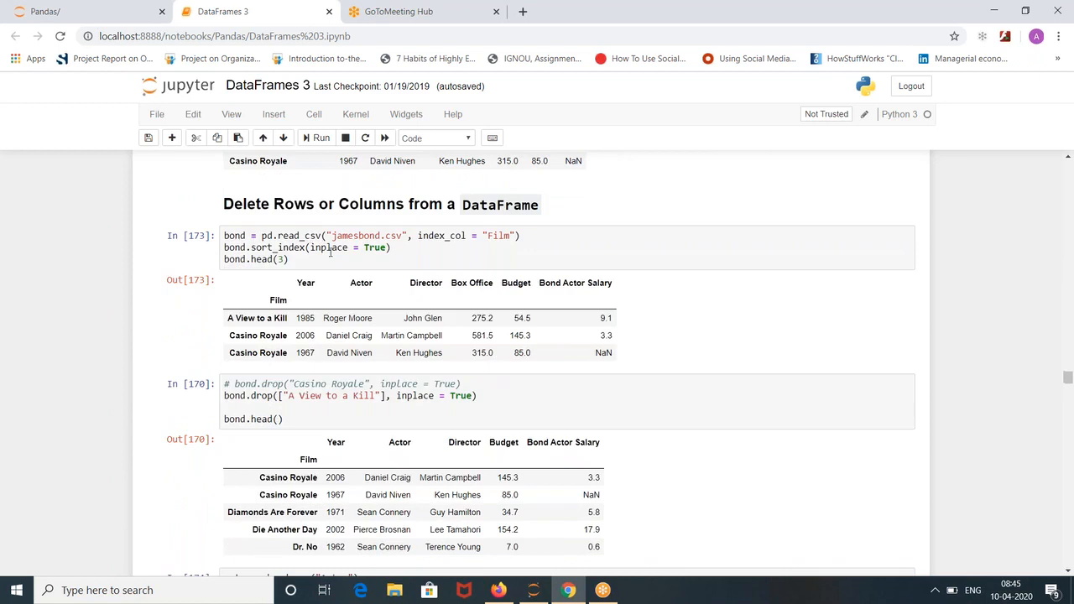
left_click(333, 258)
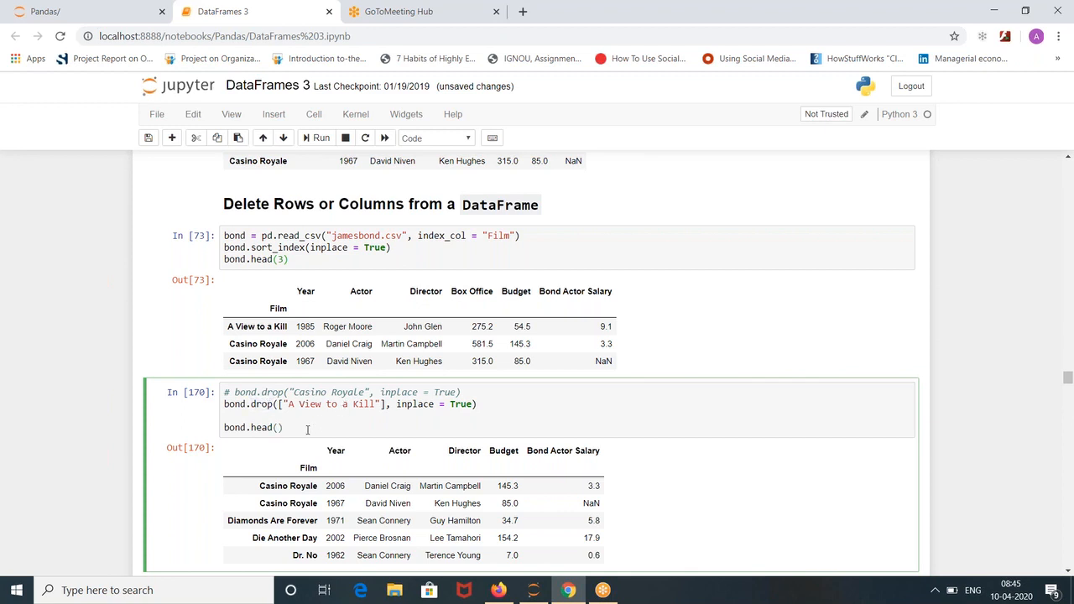
left_click(319, 138)
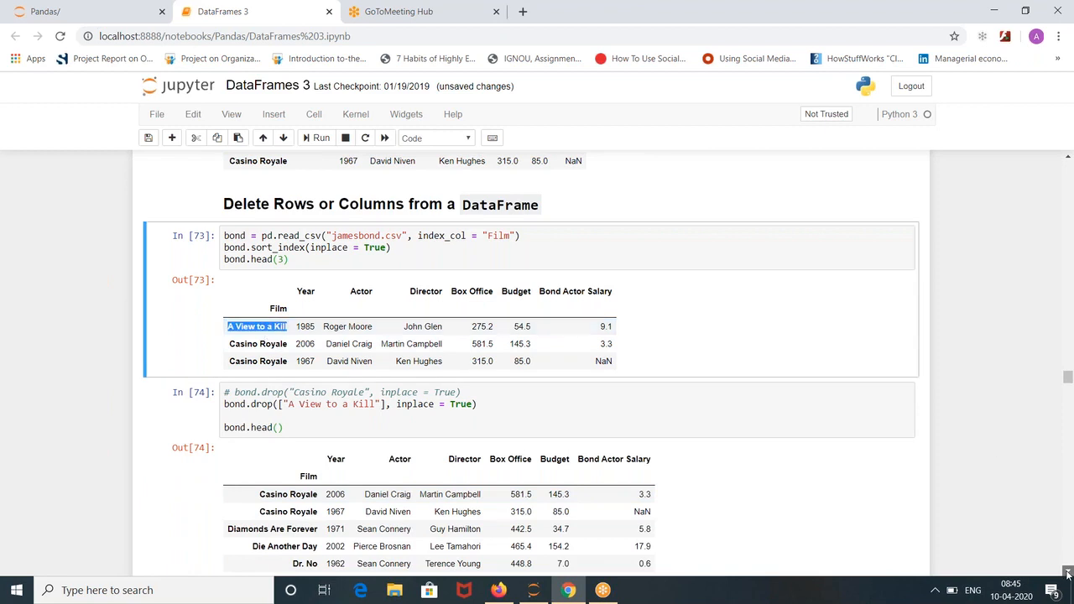
scroll("down", 3)
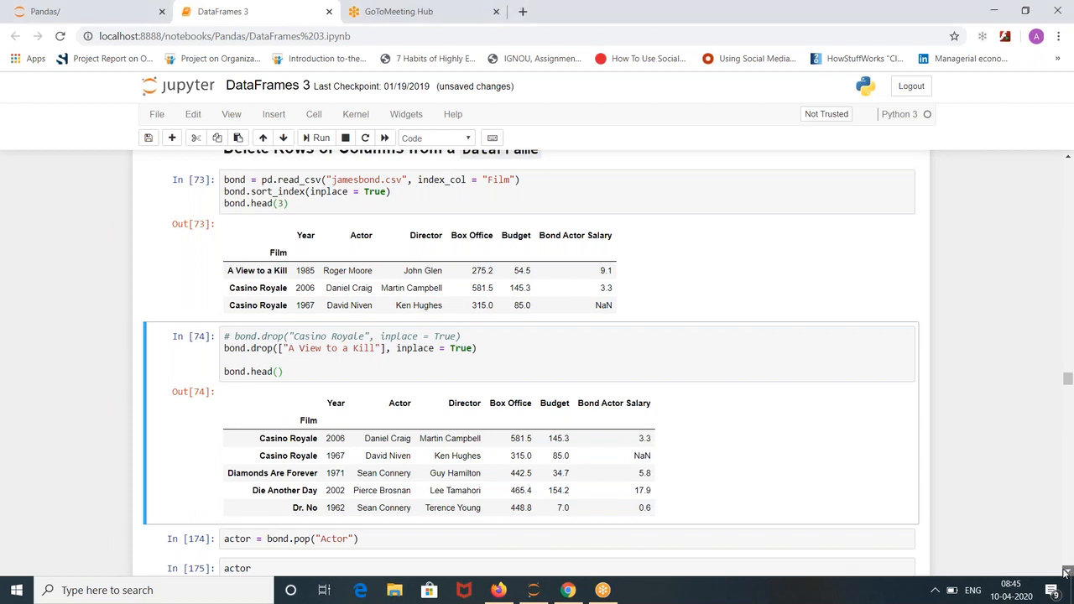
Edit the cell to actor = bond.pop("Actor") and run it, then run the actor cell.
scroll("down", 3)
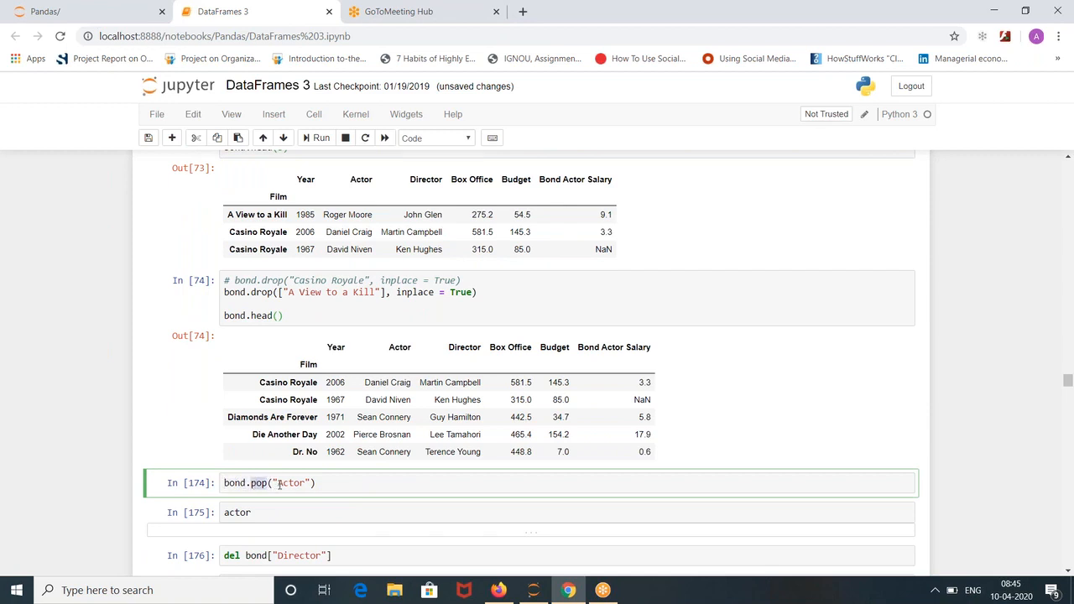
double_click(292, 483)
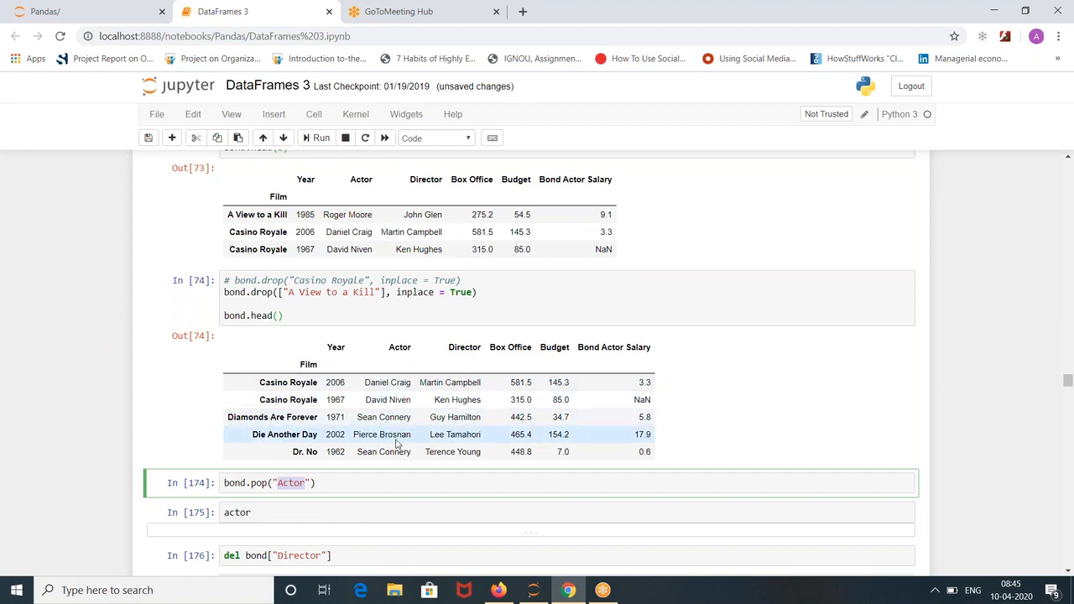
left_click(339, 483)
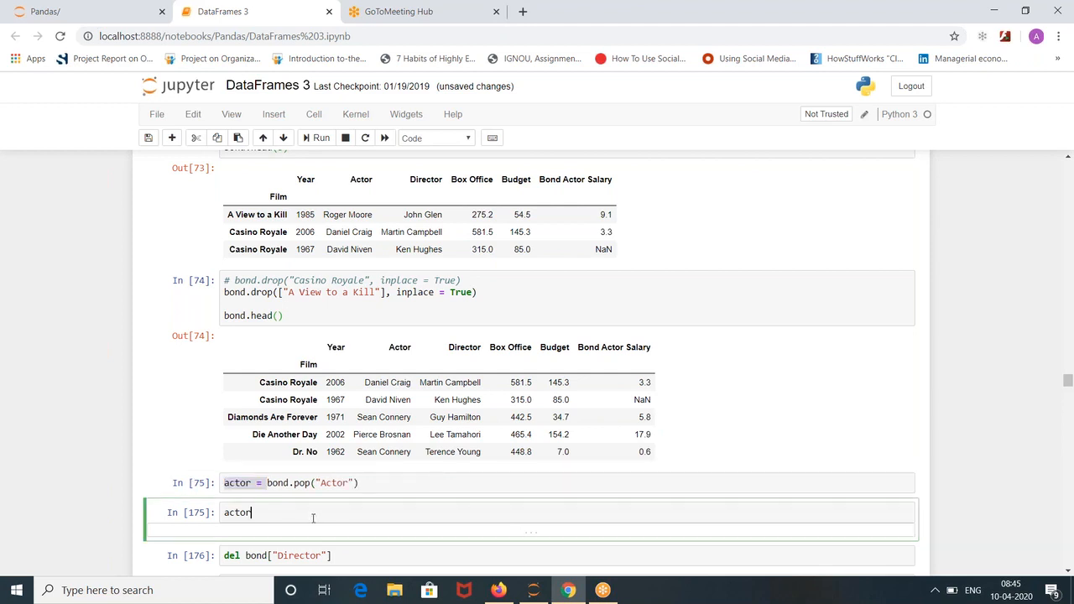
left_click(319, 137)
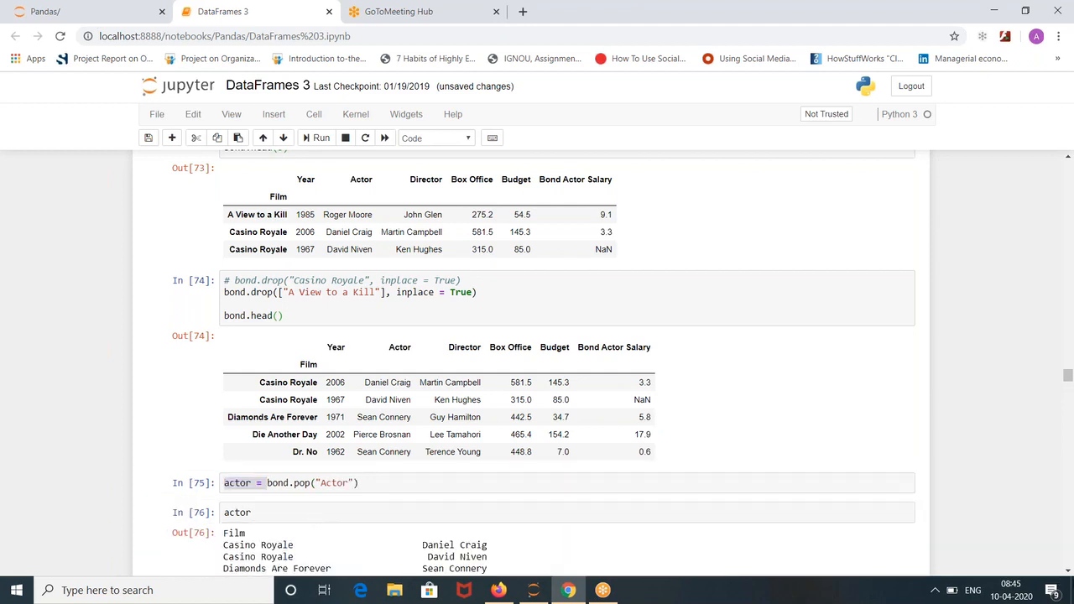
Scroll through the popped actor Series and pick out the name Niven in the listing.
scroll("down", 3)
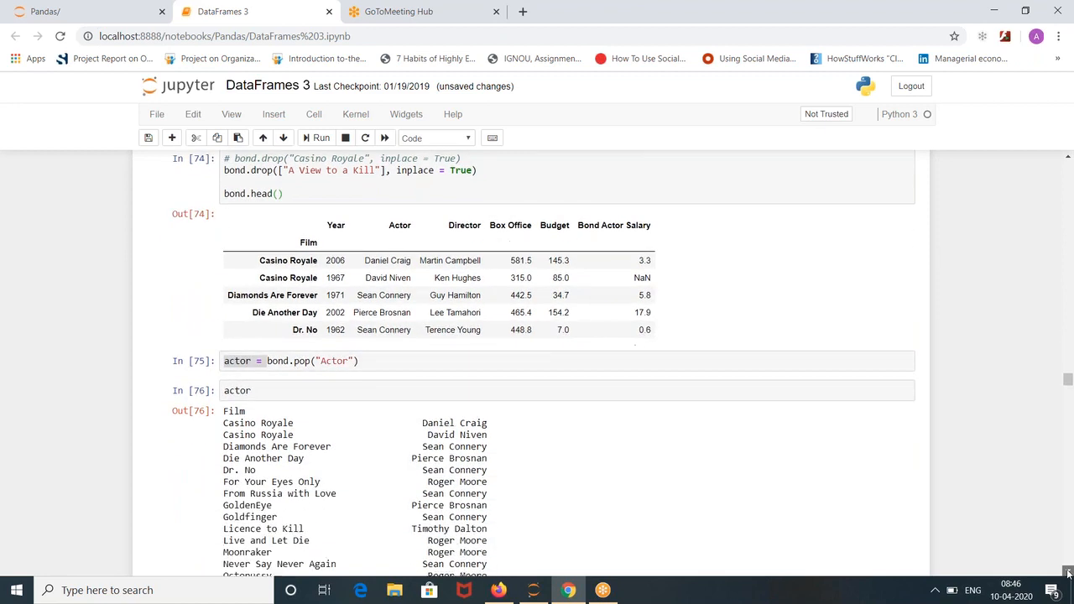
scroll("down", 3)
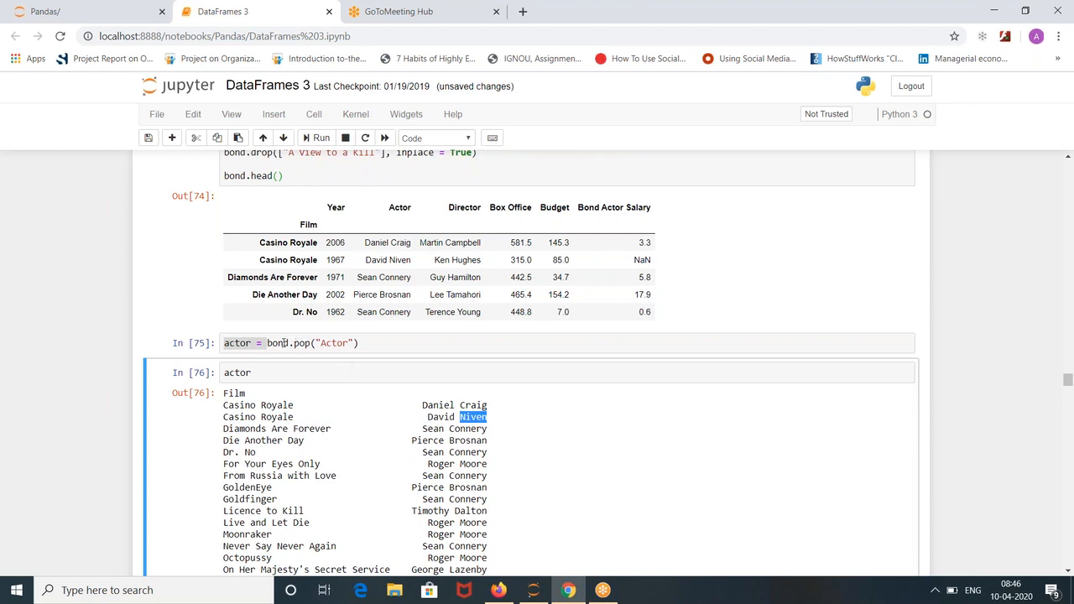
left_click(299, 343)
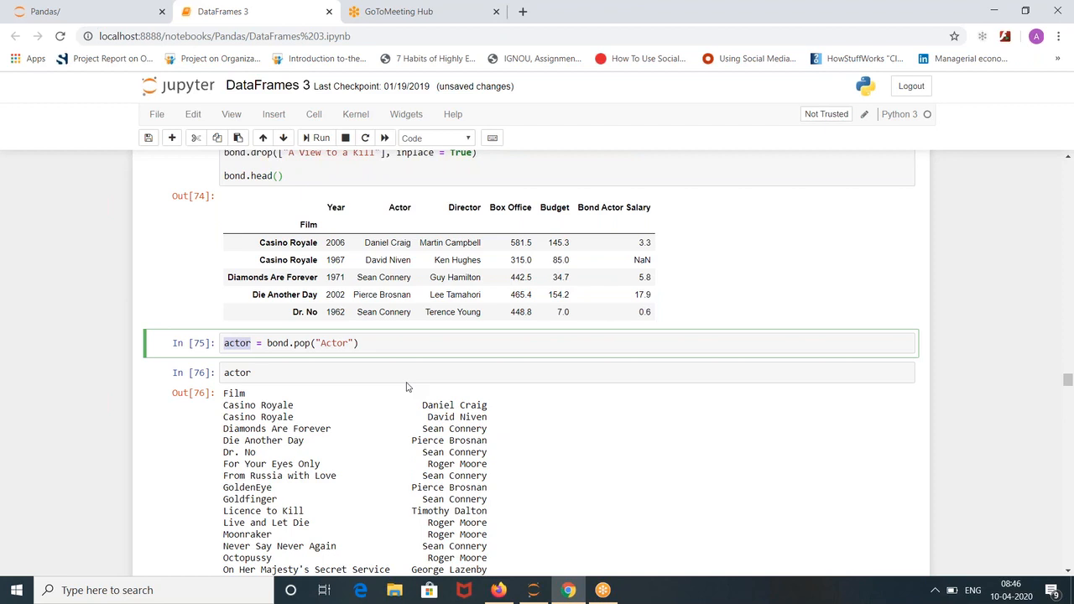
mouse_move(334, 487)
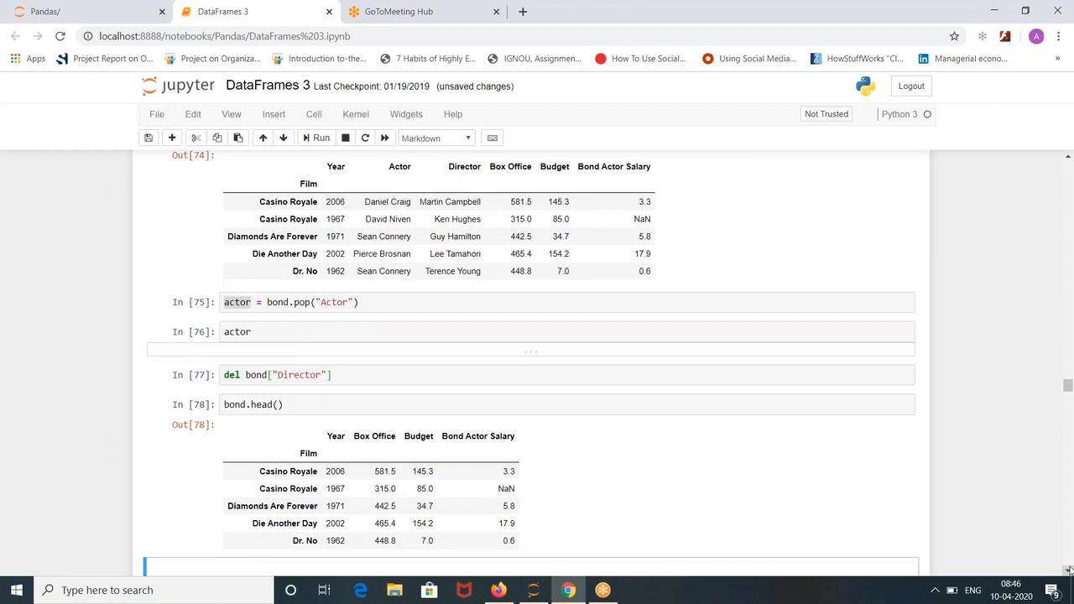
Run del bond["Director"] and bond.head(), then scroll to the Create Random Sample section.
scroll("down", 3)
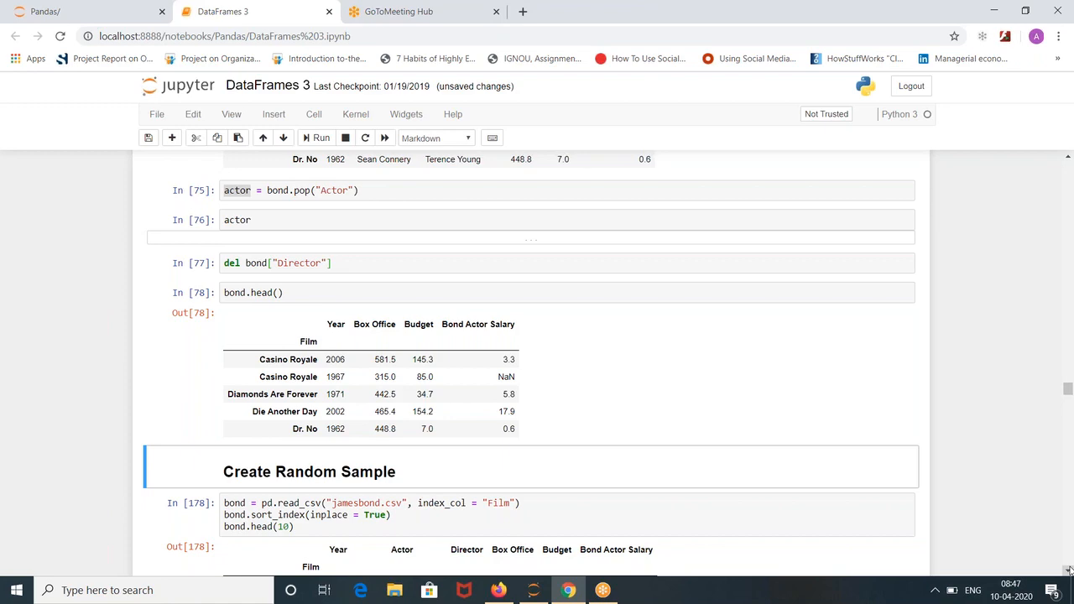
Add a bond.tail(10) line below bond.head(10) in the Create Random Sample cell.
scroll("down", 3)
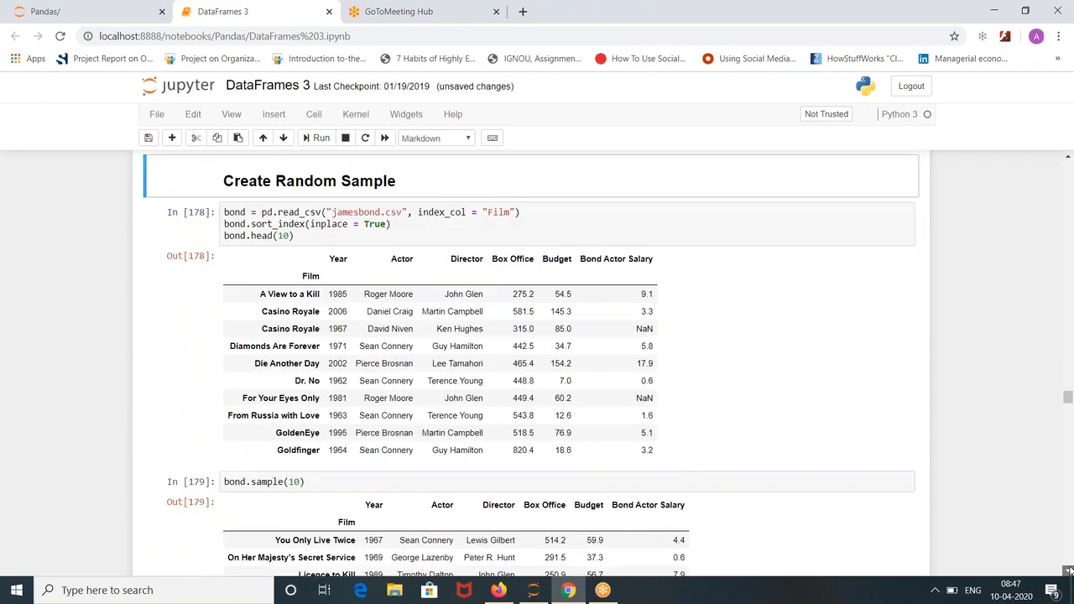
scroll("down", 3)
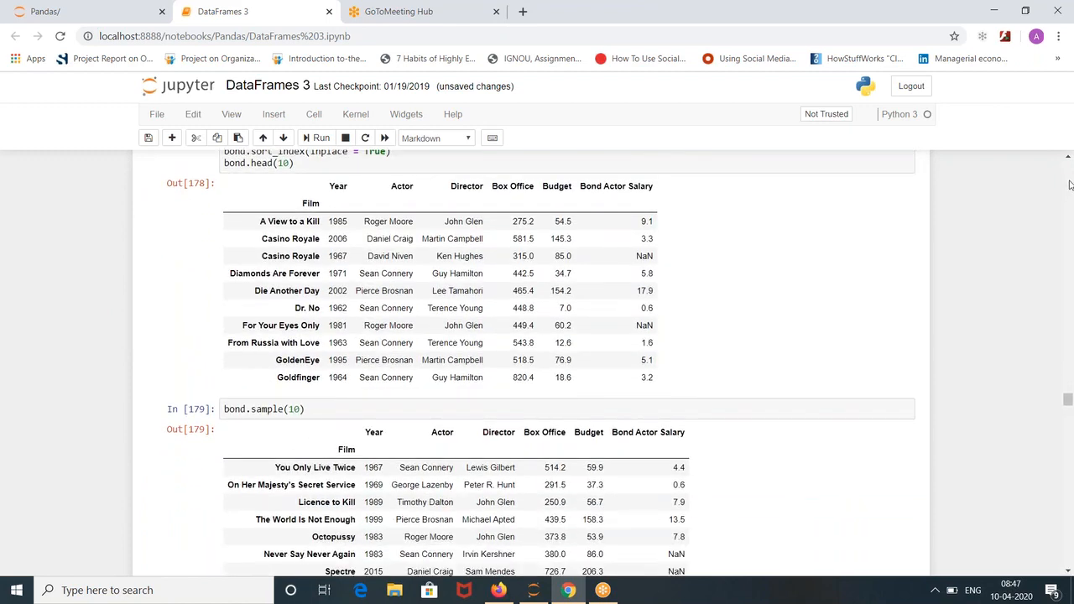
scroll("up", 3)
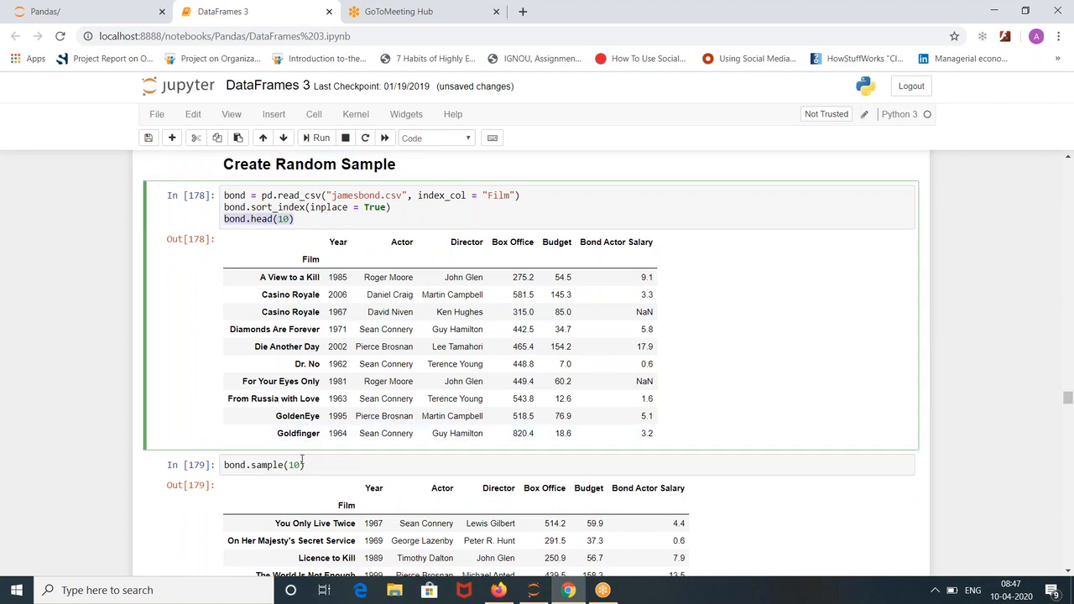
left_click(264, 465)
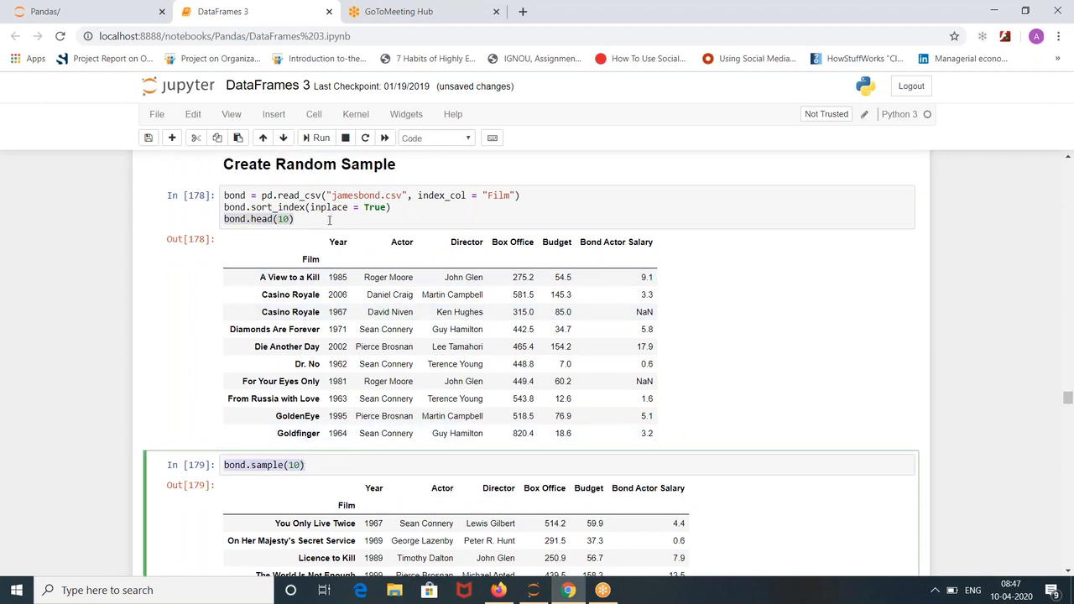
type("bond")
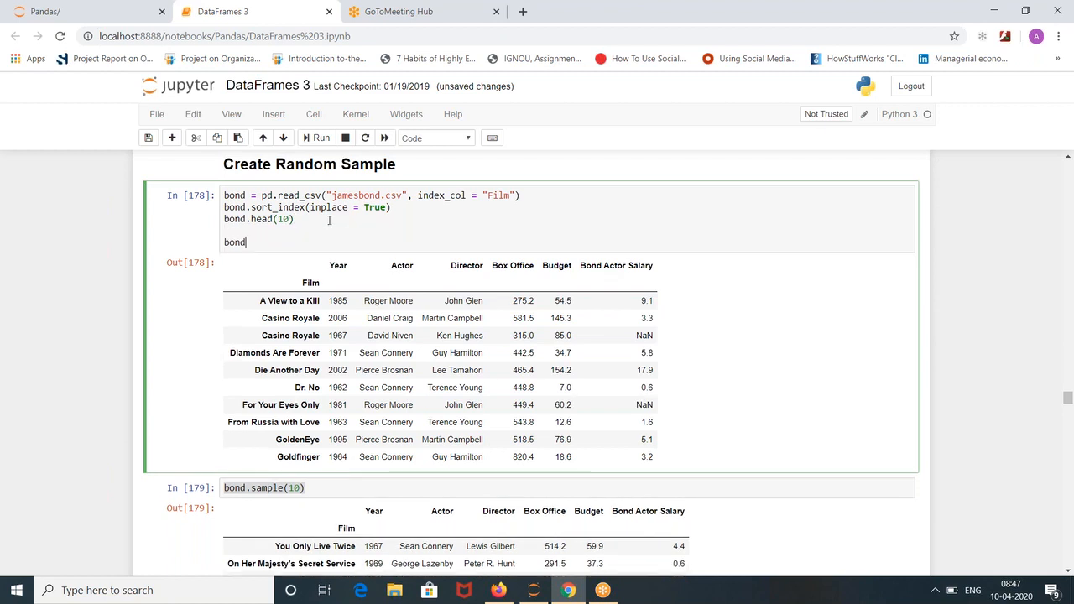
type(".te")
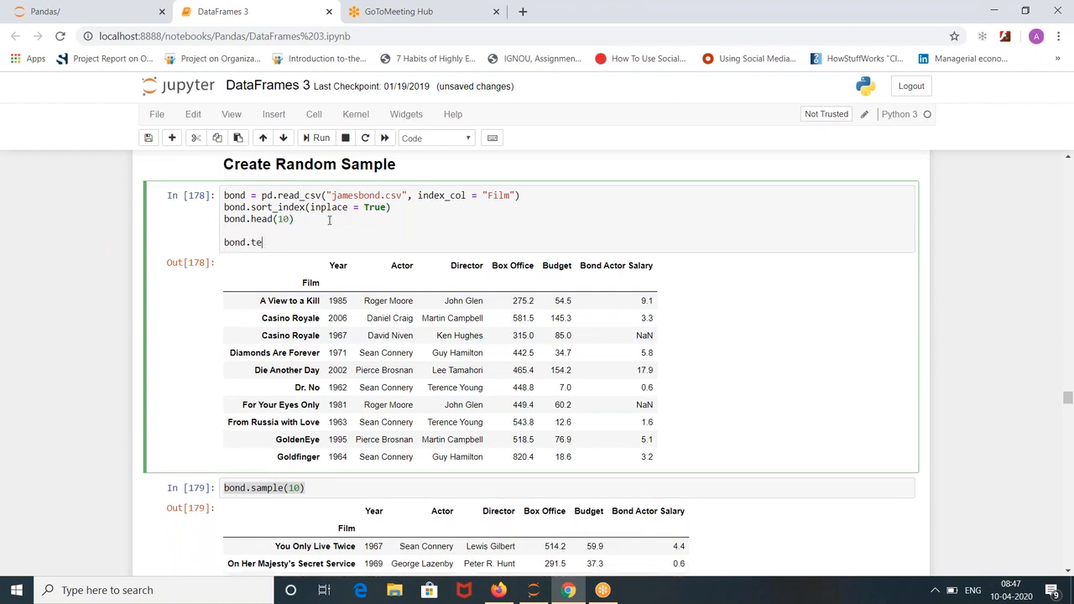
type("ail(1)")
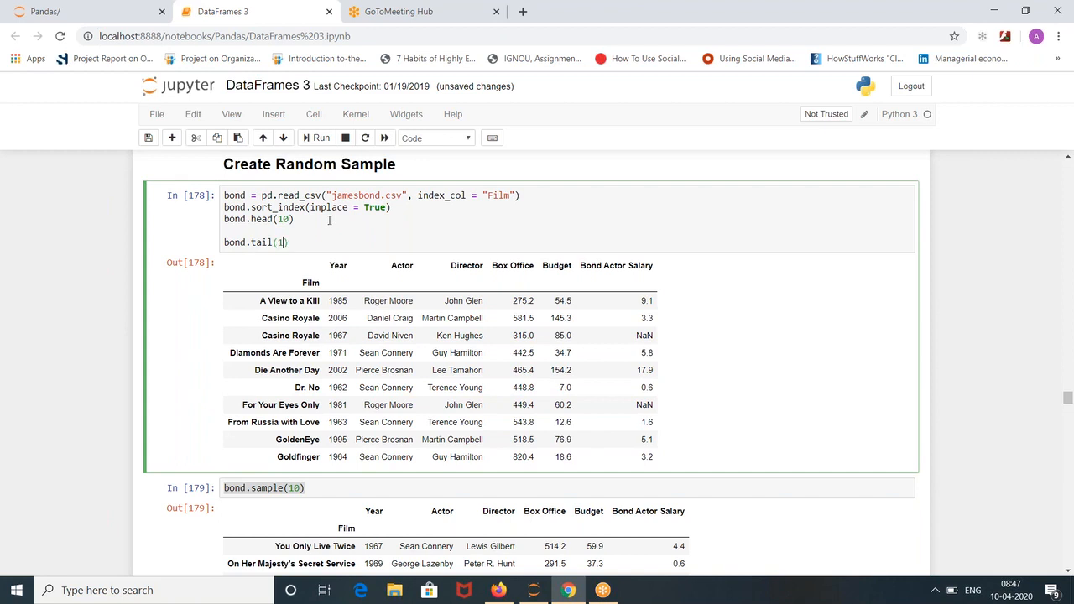
type("0")
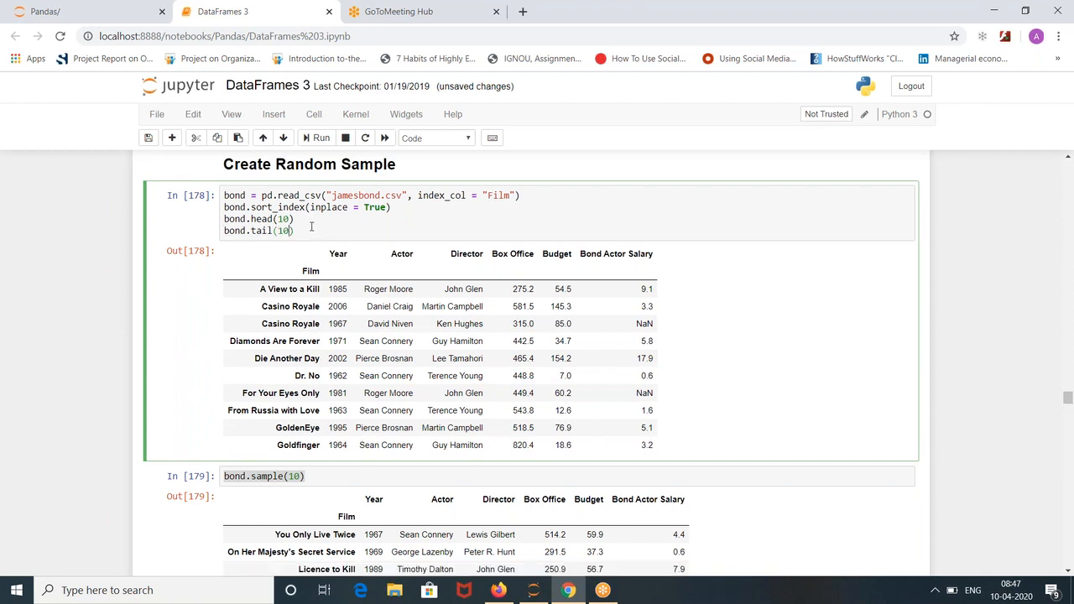
Add a bond.sample(10) line to draw a random sample of ten films.
type("bond")
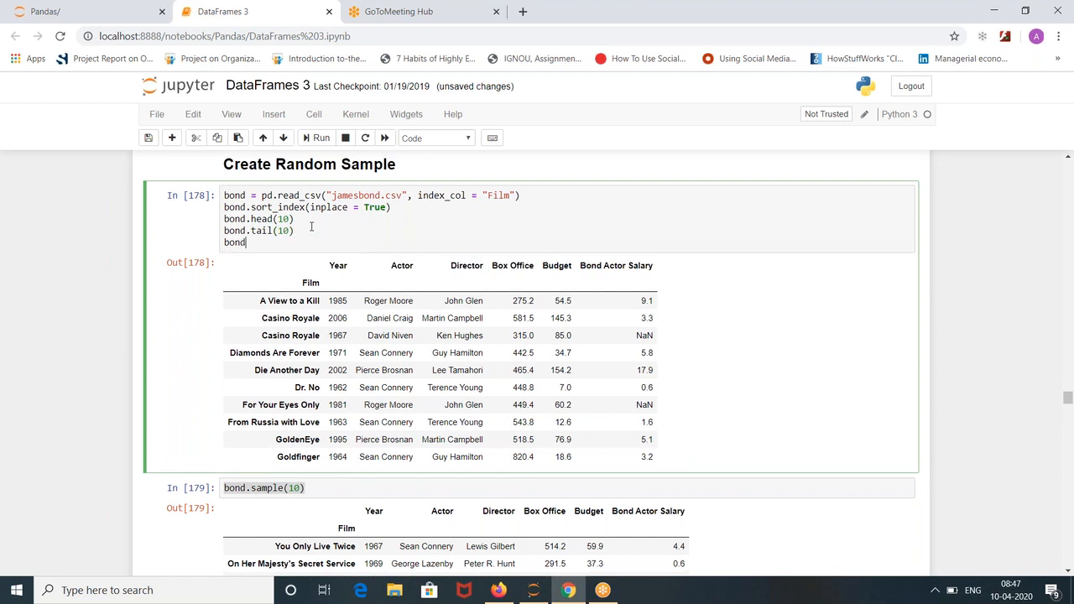
type(".samp")
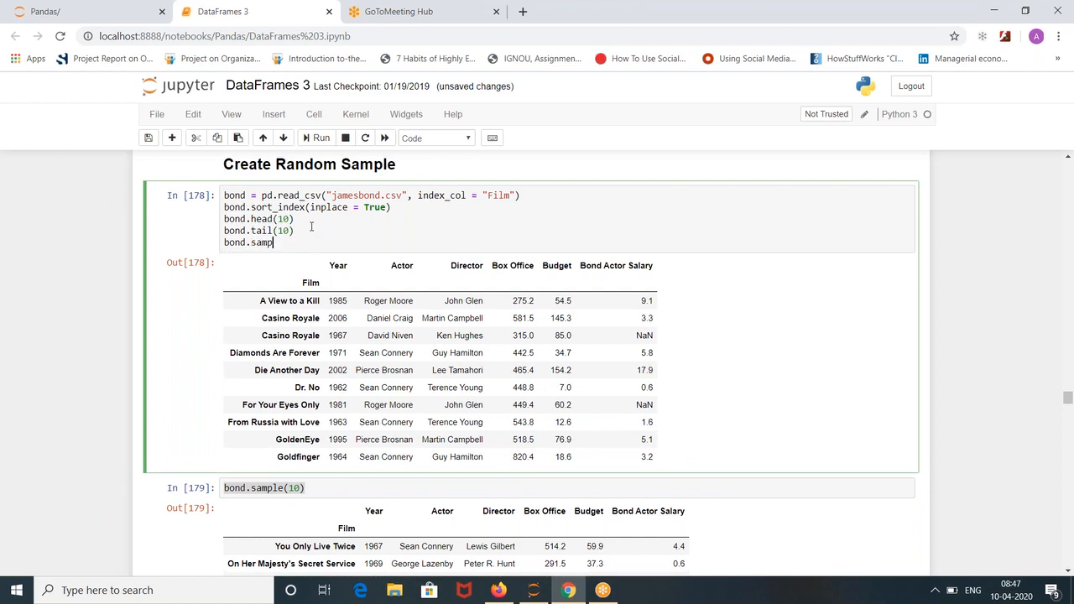
type("le(10)")
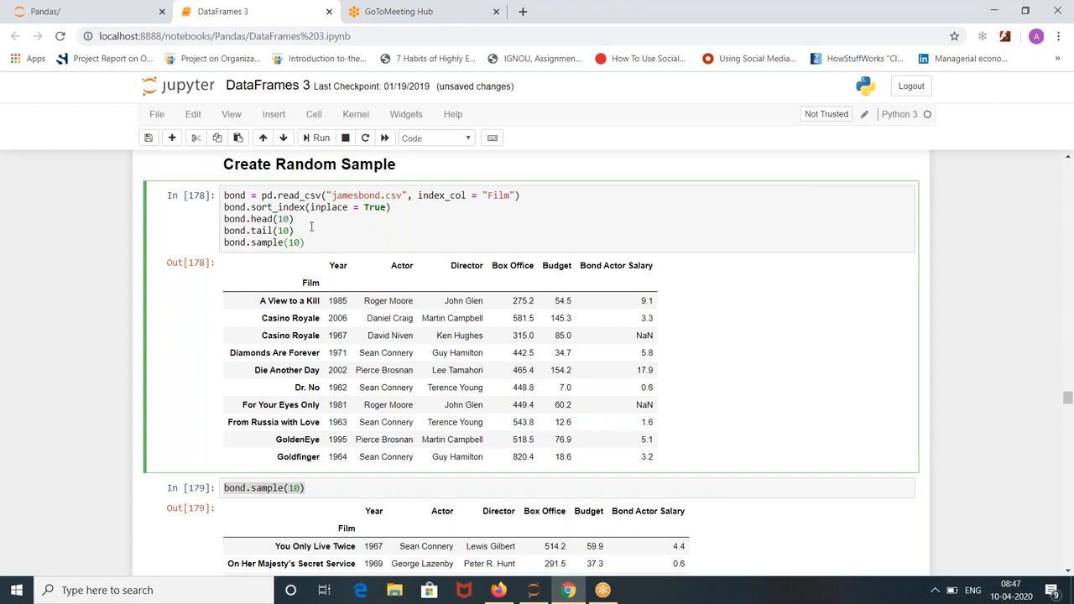
mouse_move(325, 238)
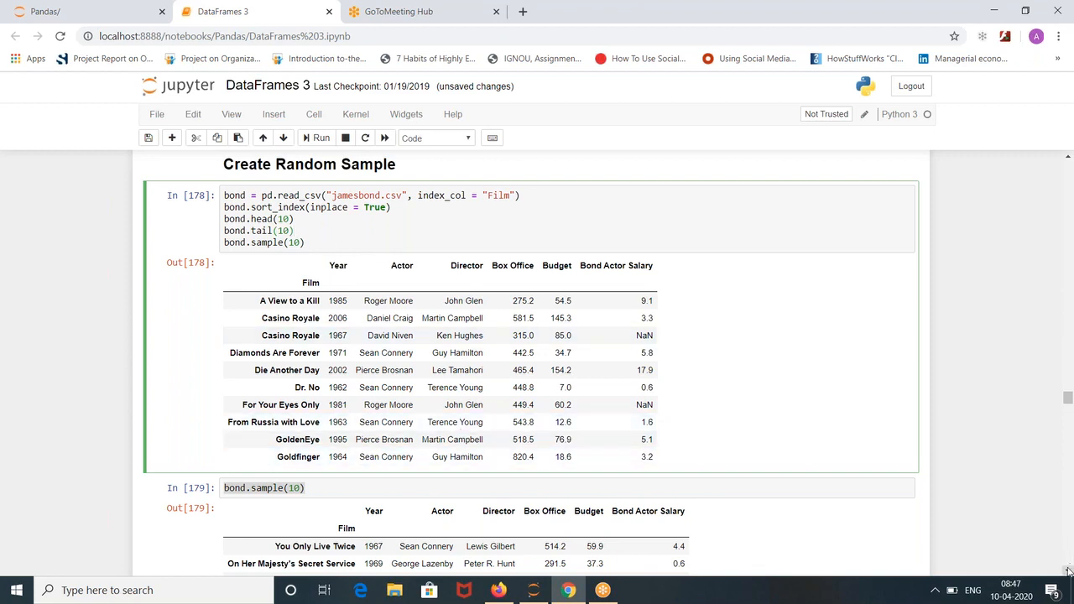
scroll("down", 3)
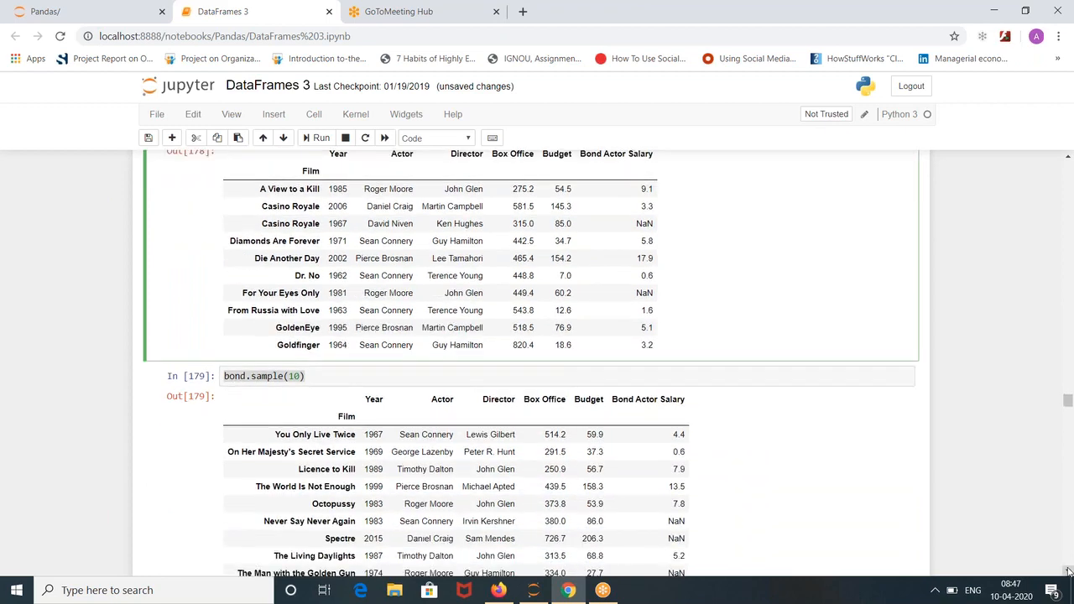
scroll("down", 3)
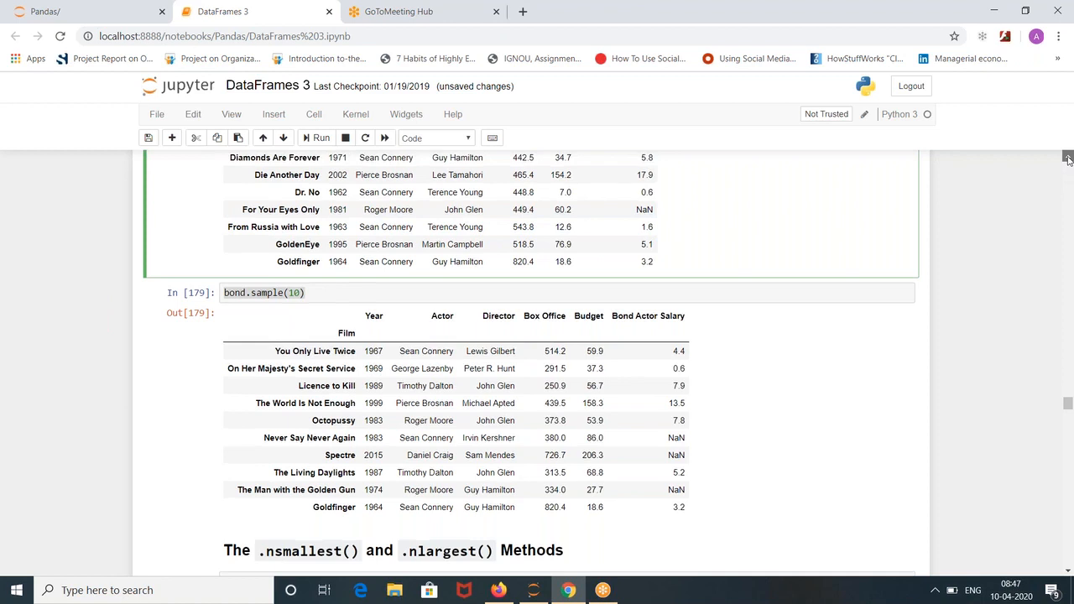
scroll("up", 3)
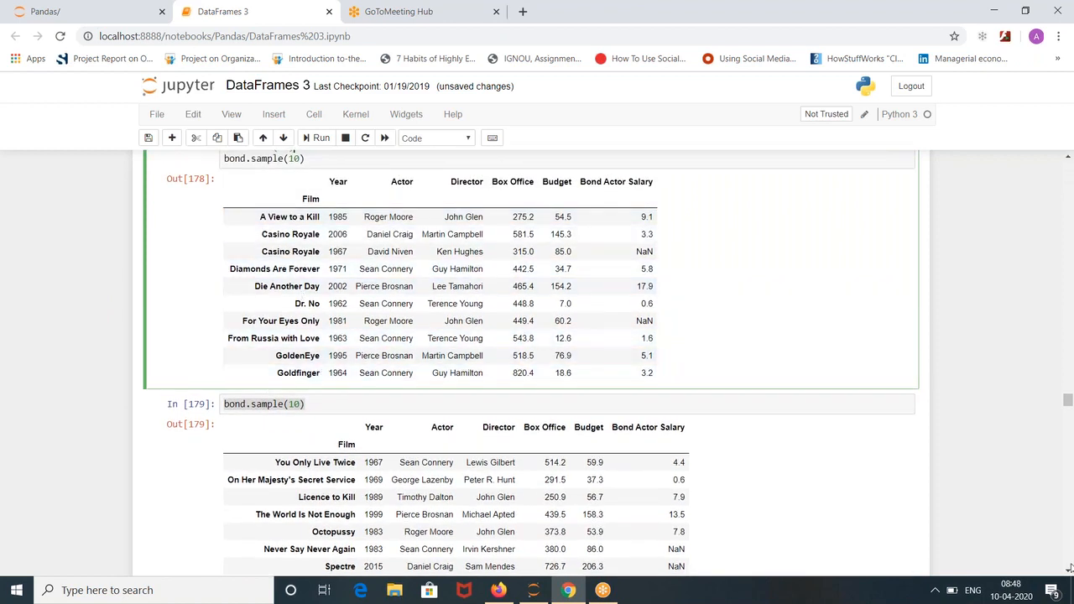
scroll("down", 3)
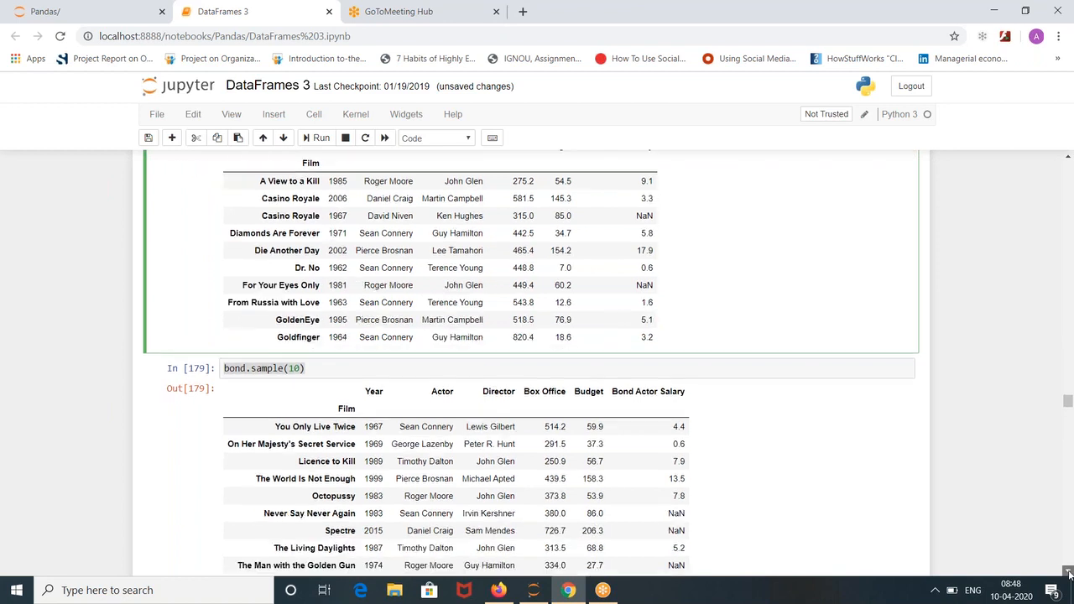
scroll("down", 3)
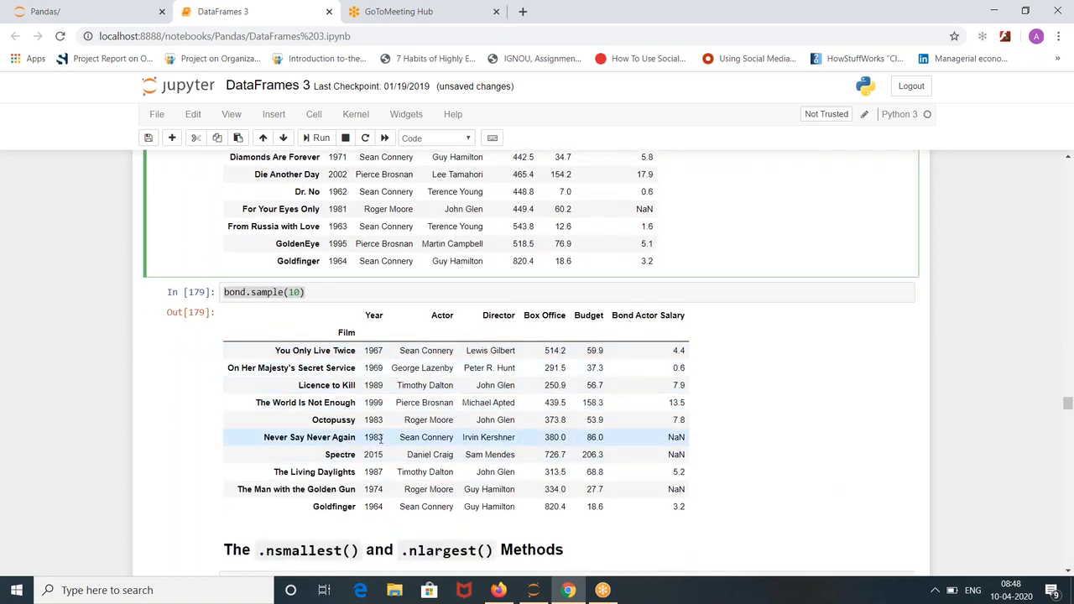
mouse_move(500, 507)
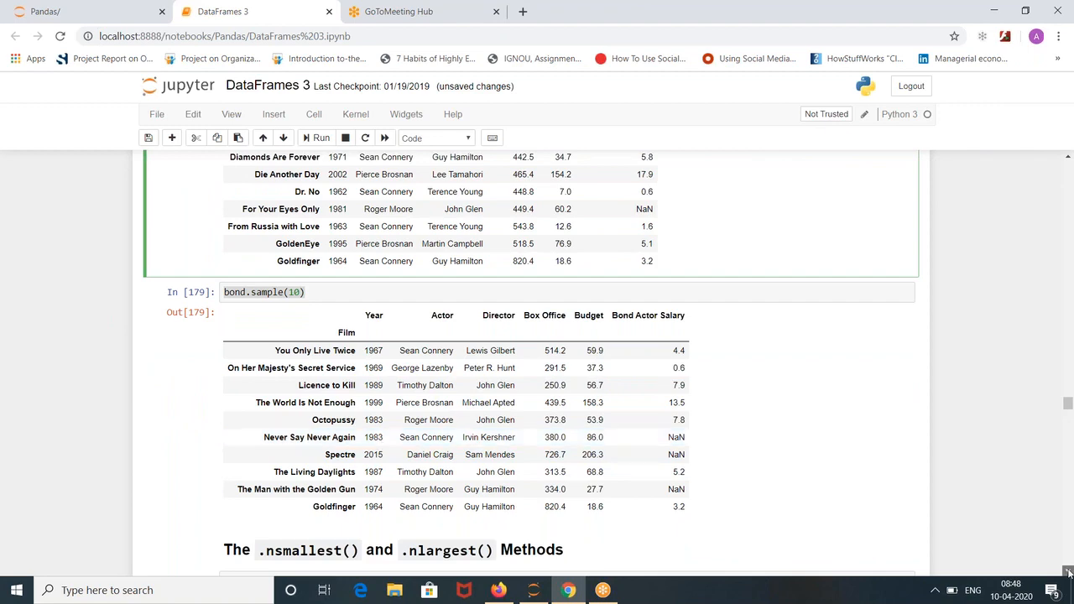
Rerun the descending Box Office sort_values cell whose tail(3) lists the three lowest-grossing films.
scroll("down", 3)
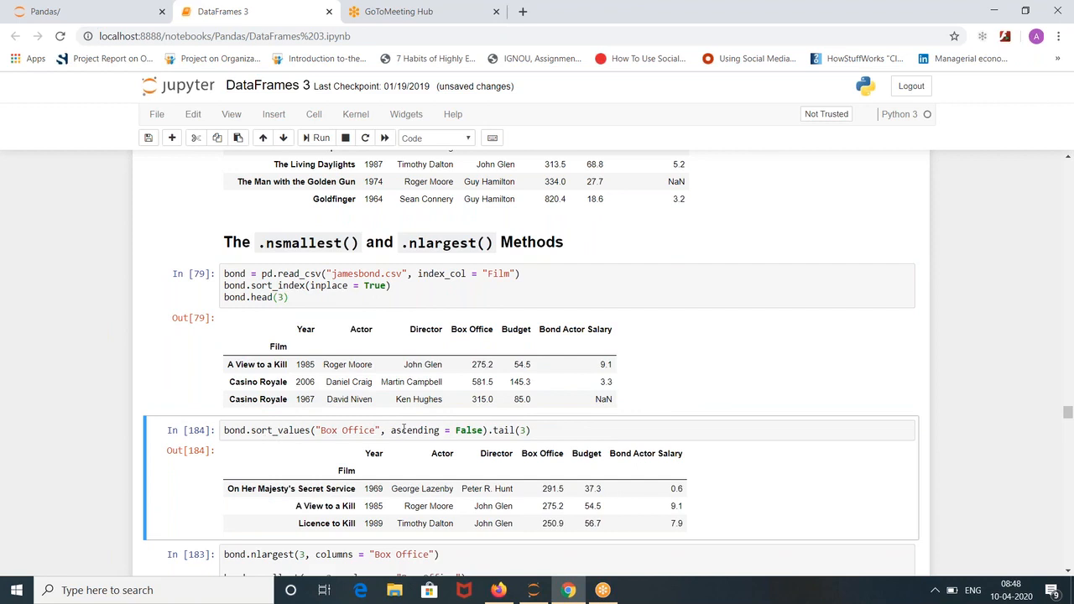
double_click(415, 430)
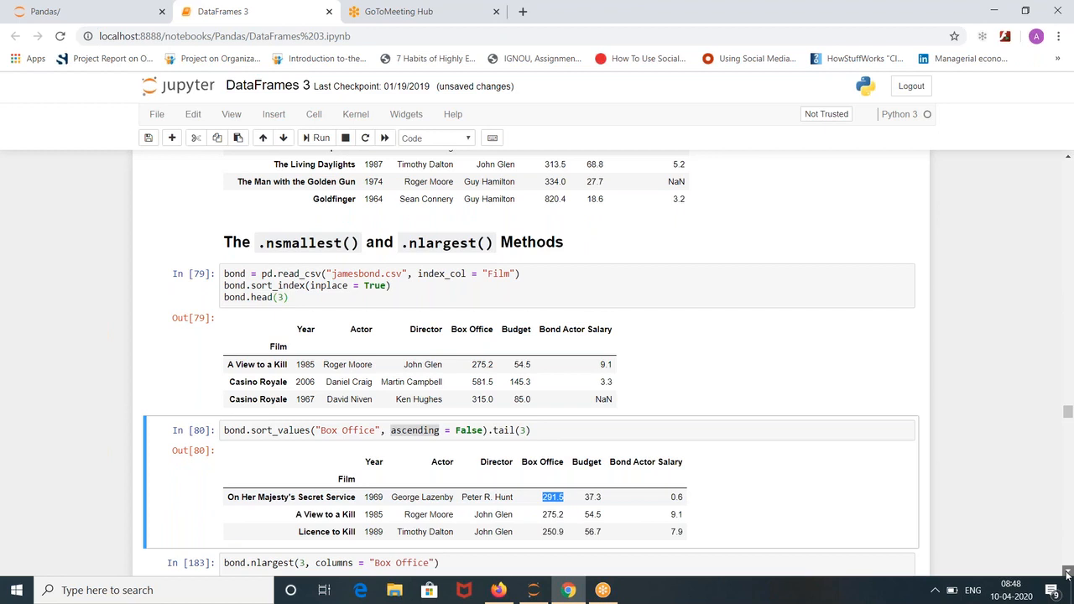
scroll("down", 3)
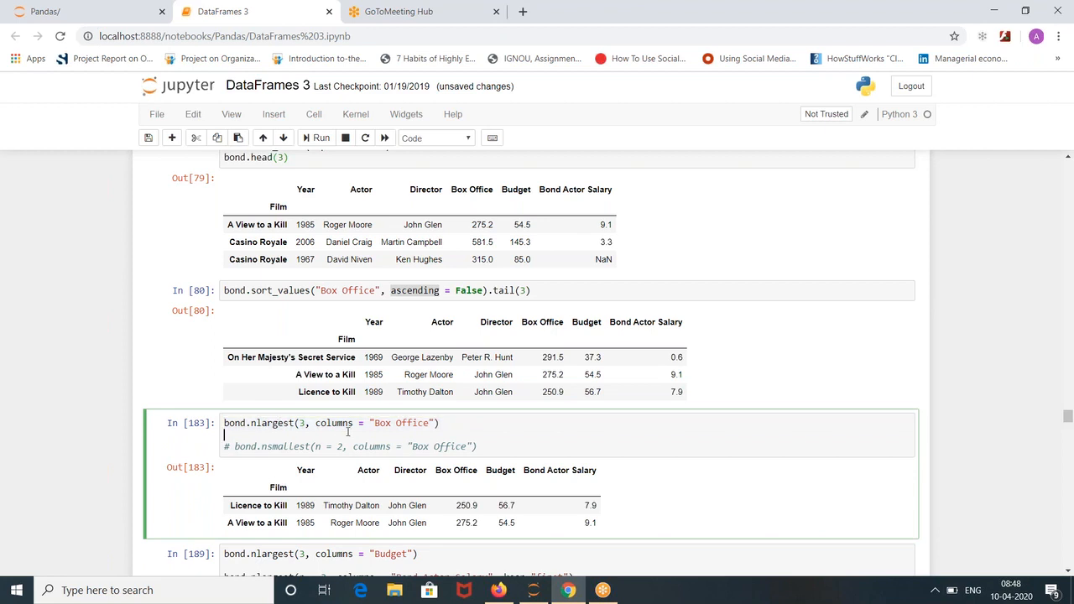
Run Box Office nlargest for the top five films, then with count 1 to return only Skyfall.
key("ctrl+s")
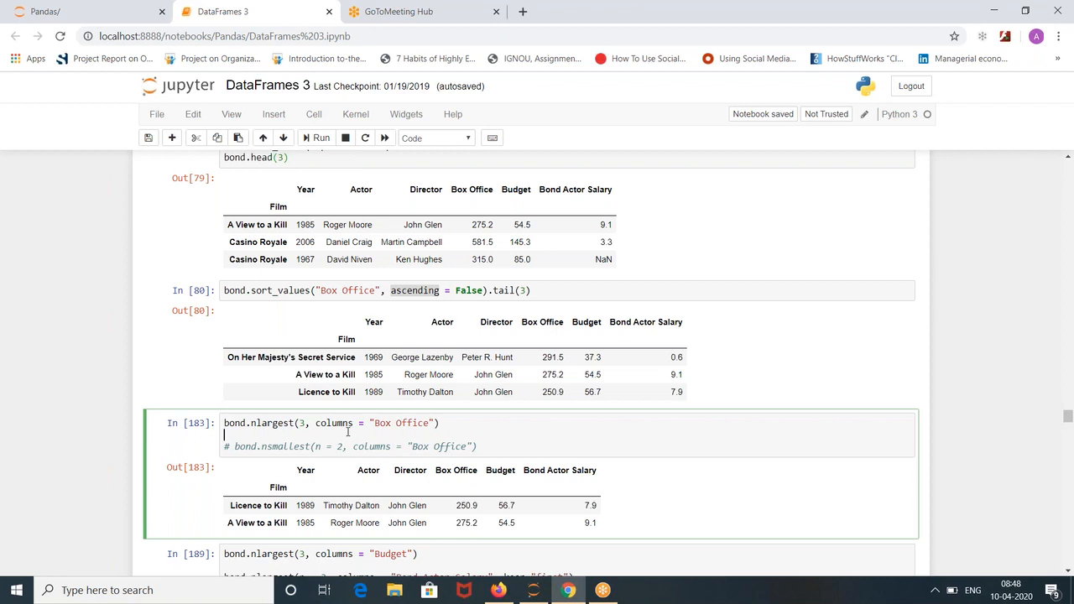
left_click(319, 138)
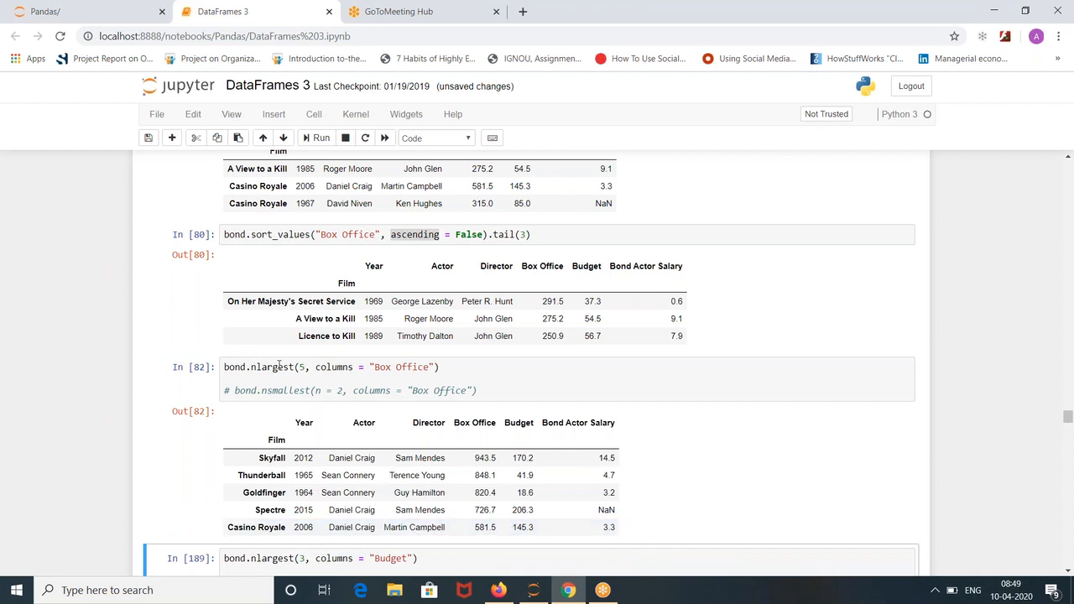
left_click(299, 366)
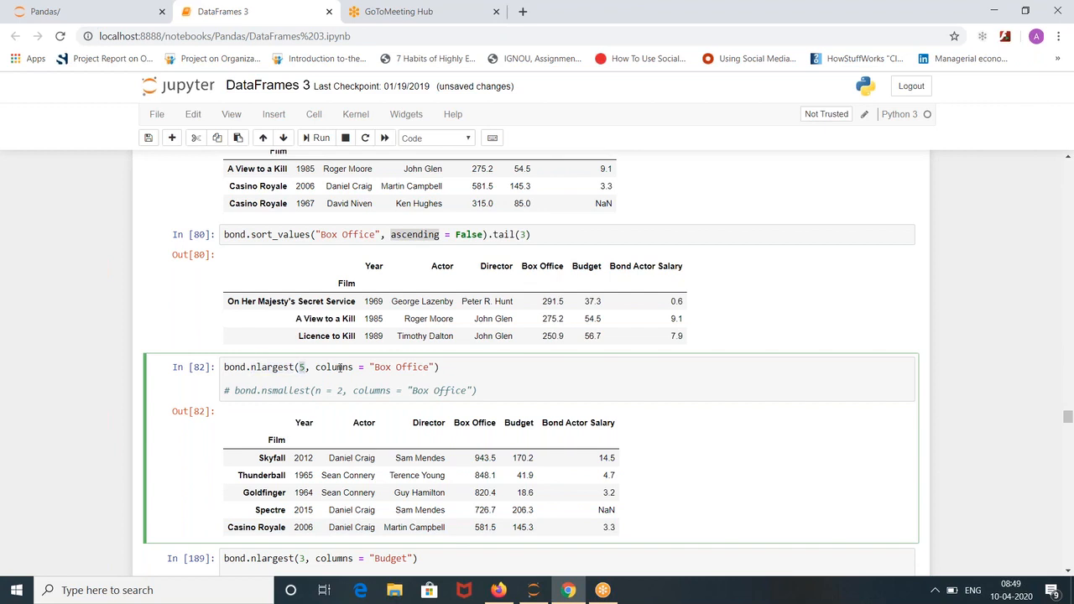
double_click(333, 366)
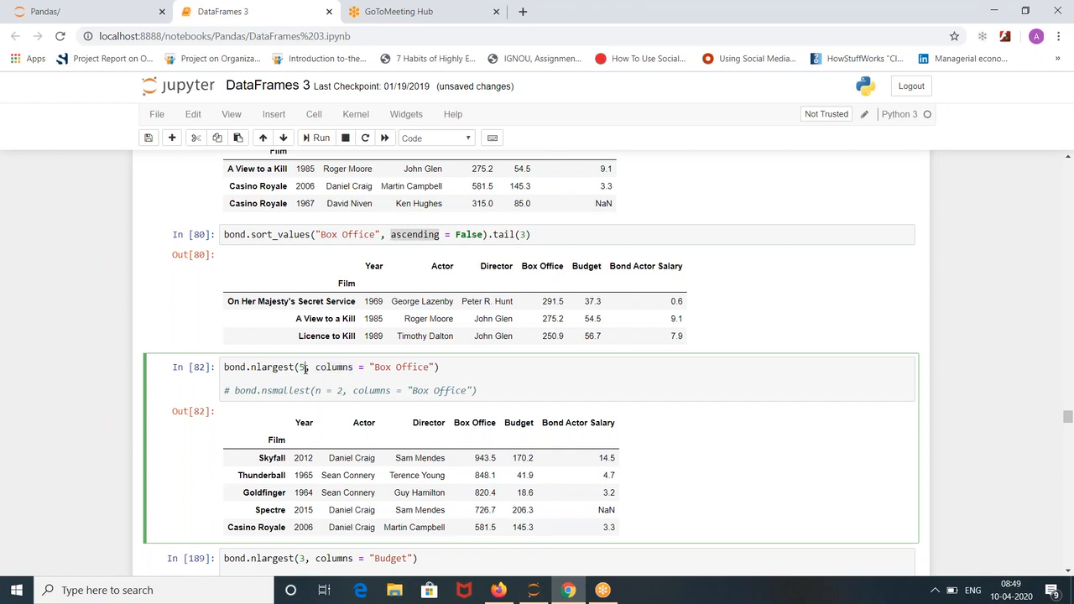
left_click(319, 138)
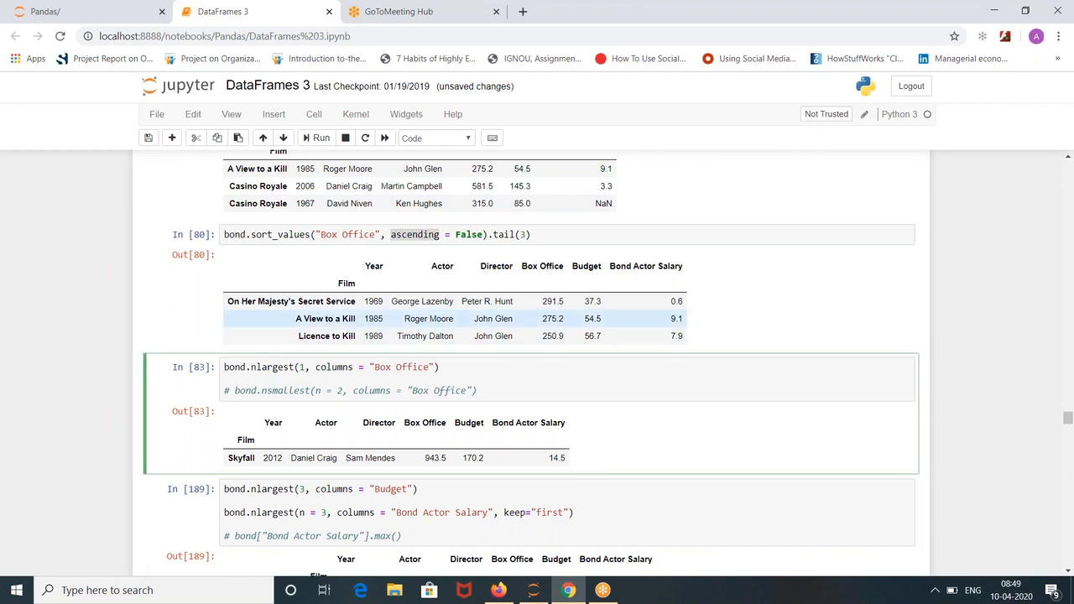
Switch the cell to bond.nsmallest(n = 2, columns = "Box Office"), returning Licence to Kill and A View to a Kill.
left_click(336, 366)
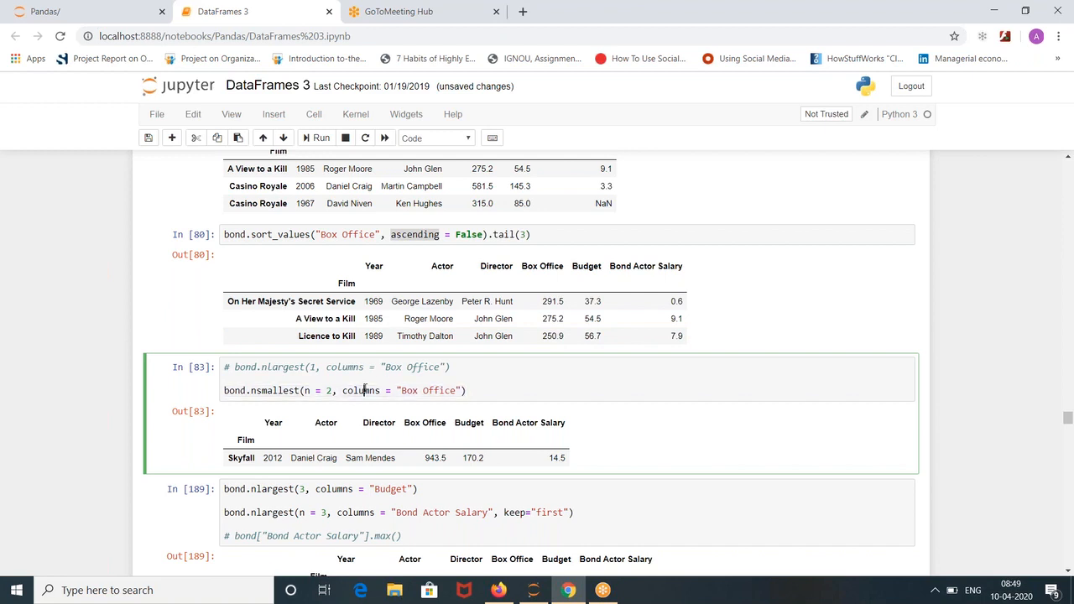
left_click(467, 390)
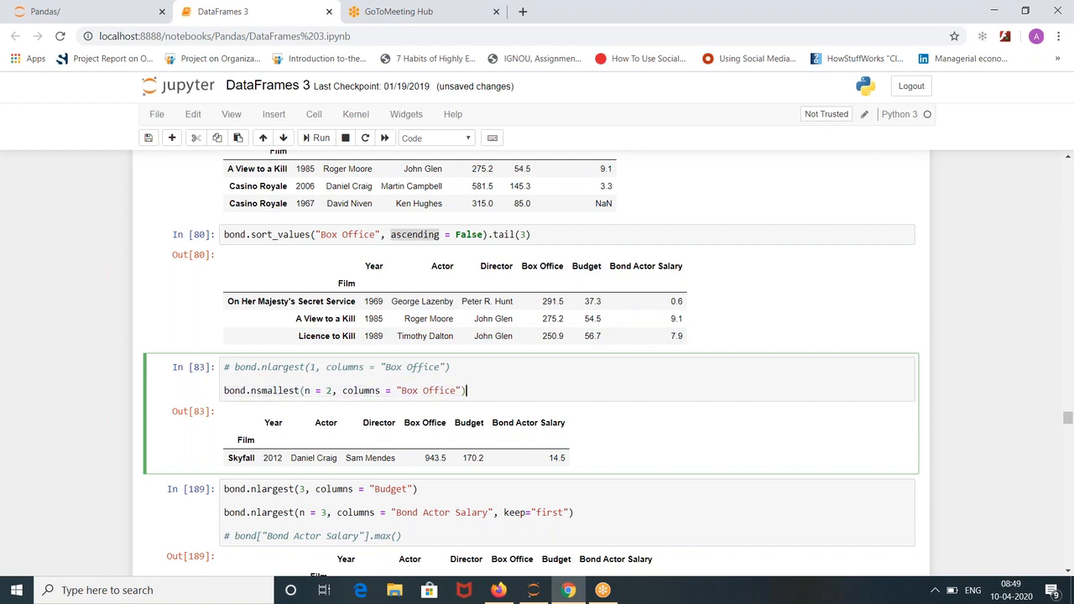
left_click(319, 137)
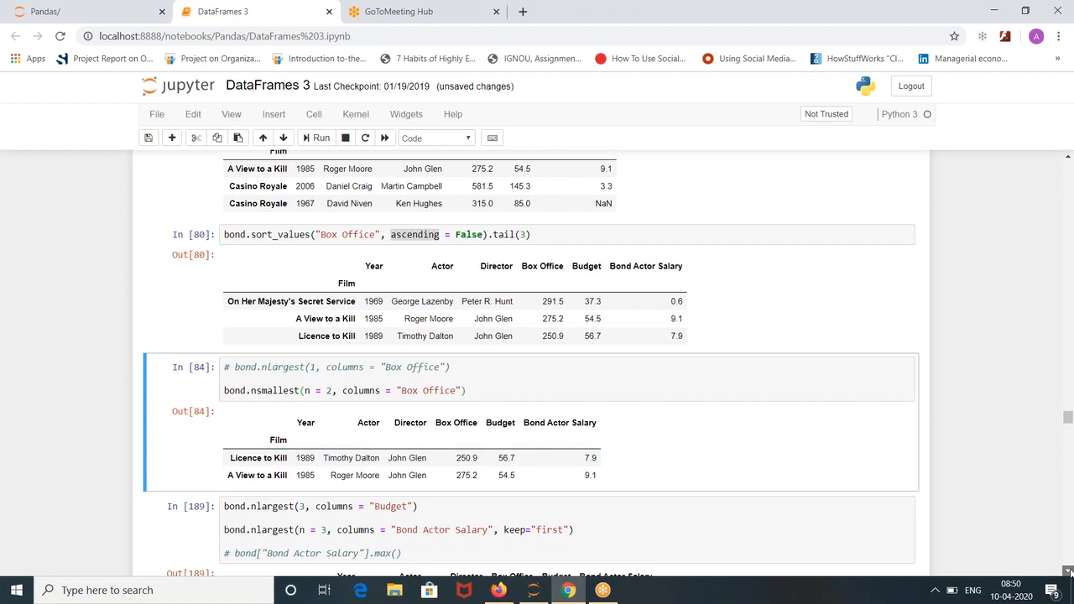
scroll("down", 3)
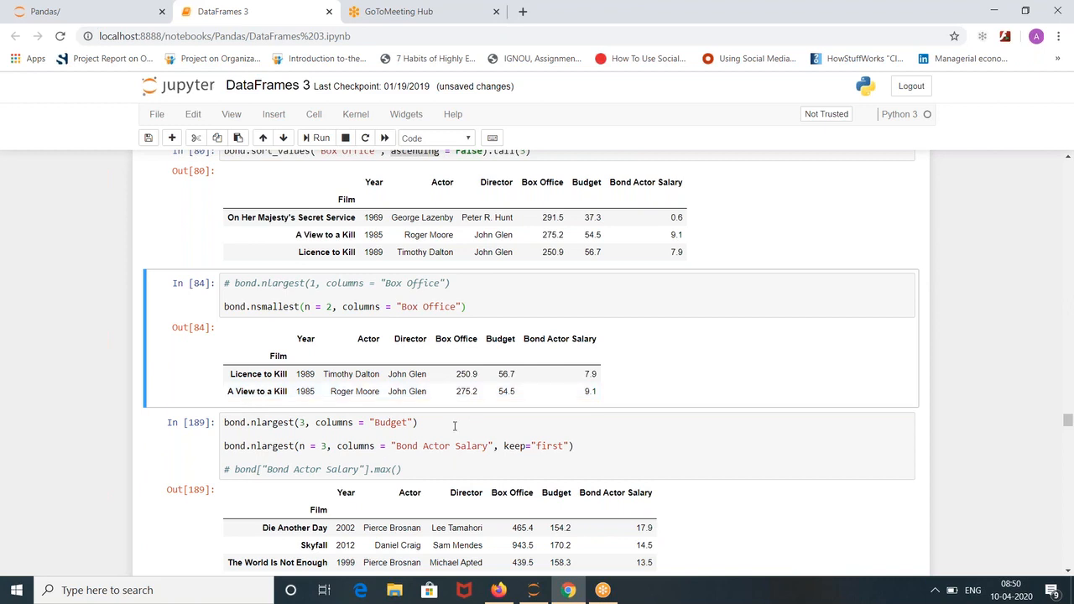
mouse_move(430, 449)
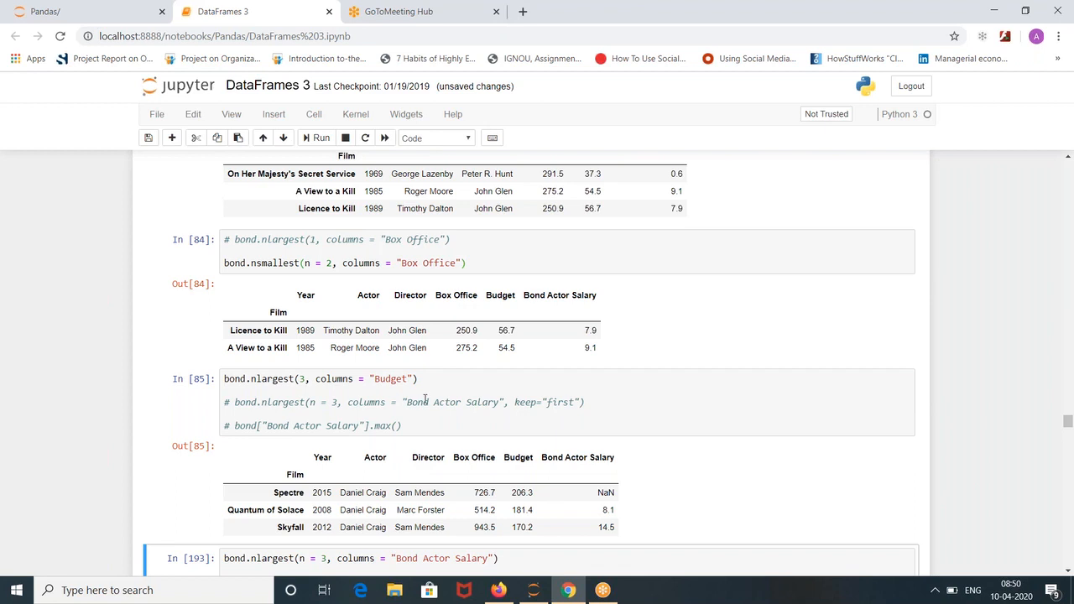
Run nlargest(3, columns = "Budget") to list Spectre, Quantum of Solace and Skyfall.
left_click(424, 403)
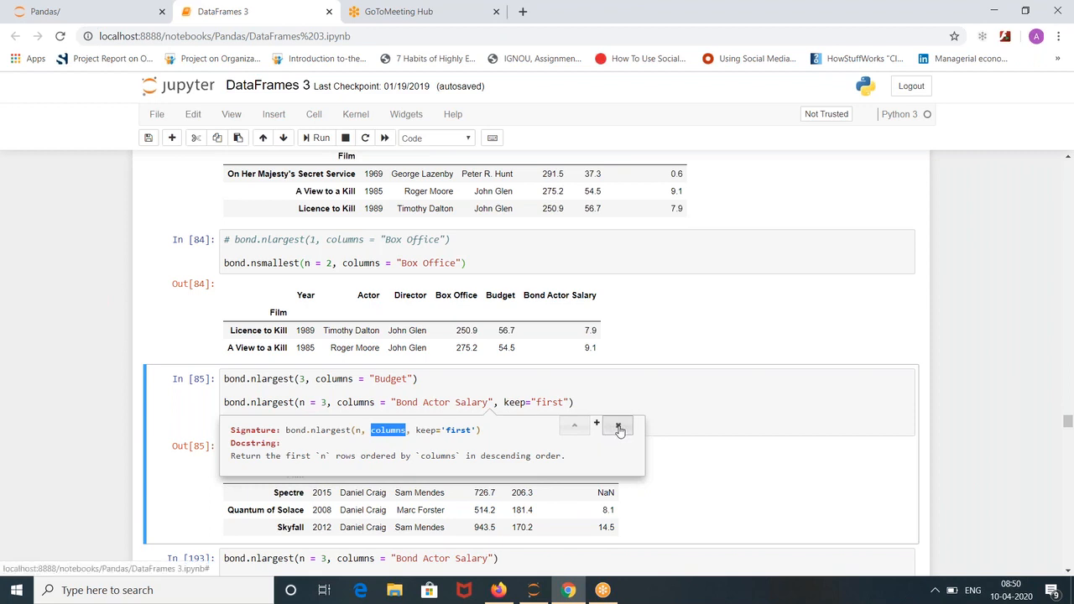
Run the Bond Actor Salary nlargest(3) ranking with keep="first".
left_click(617, 428)
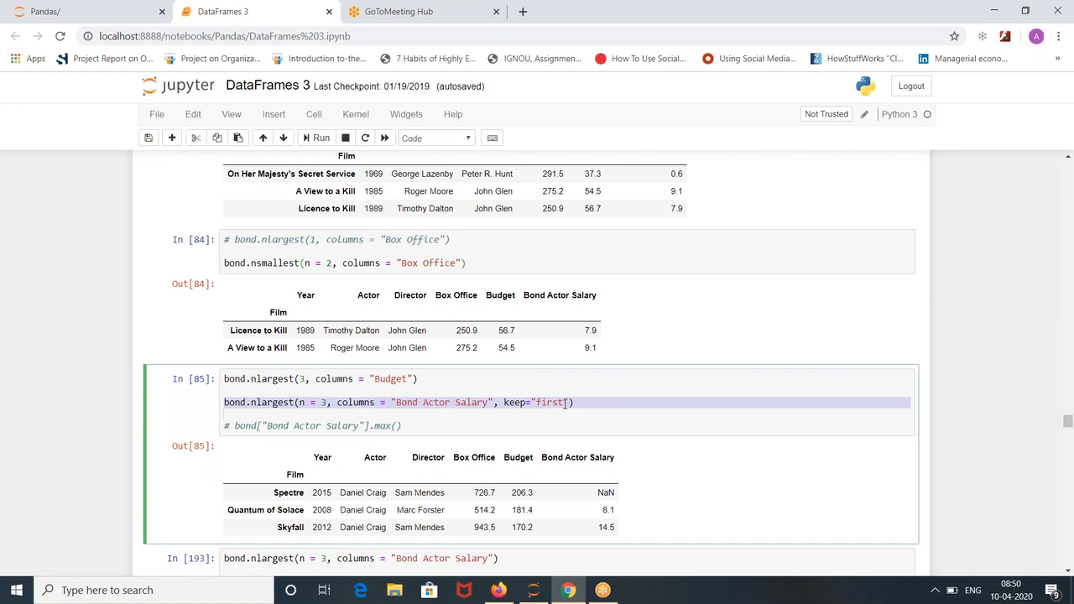
left_click(321, 137)
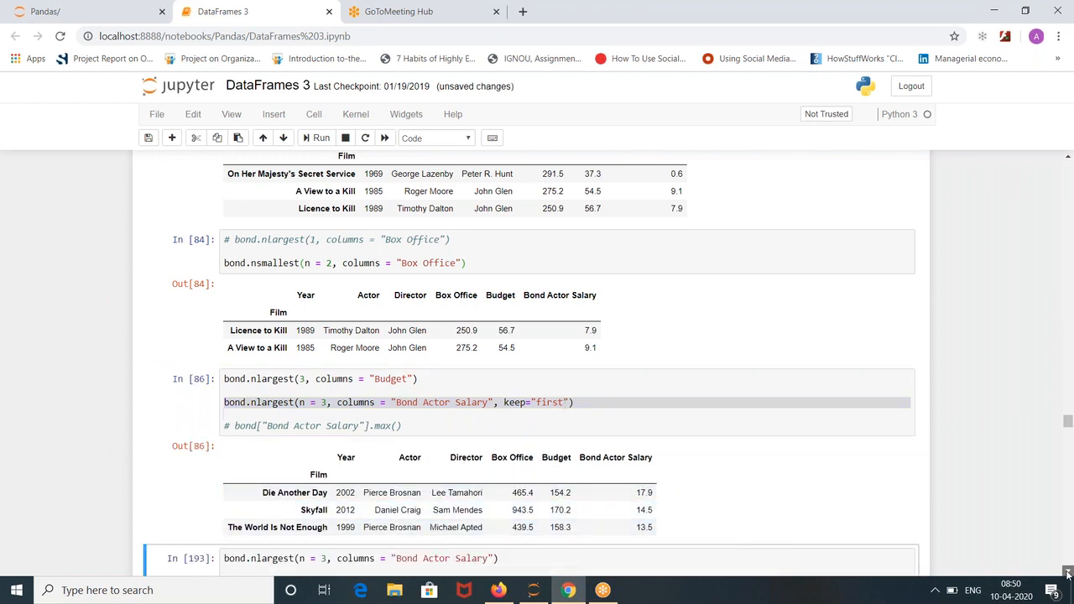
scroll("down", 3)
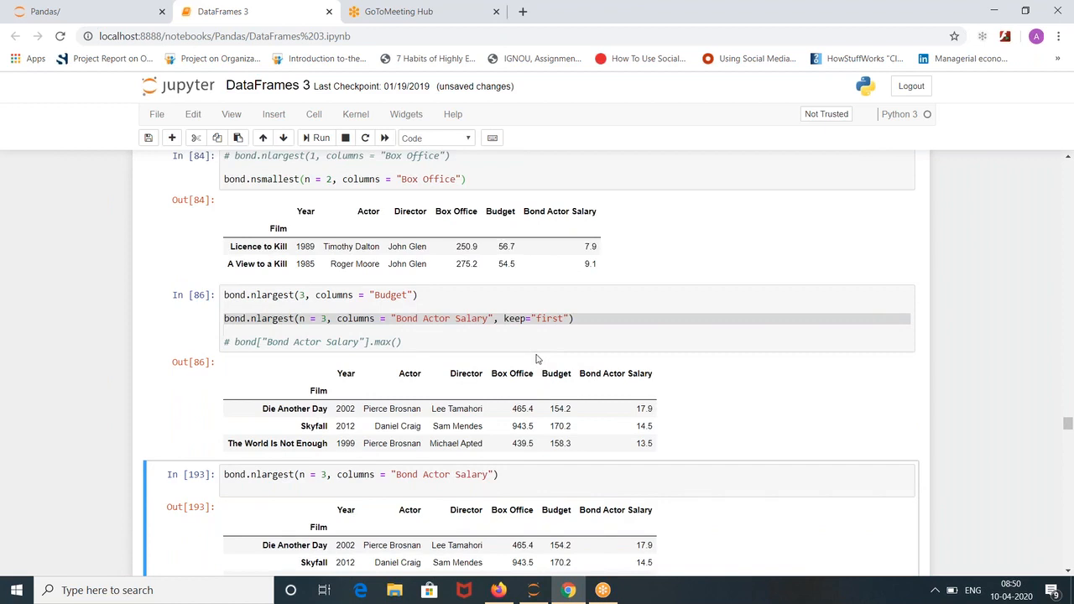
Add keep="last" to the next salary nlargest(3) cell and run it for the same top three.
left_click(497, 473)
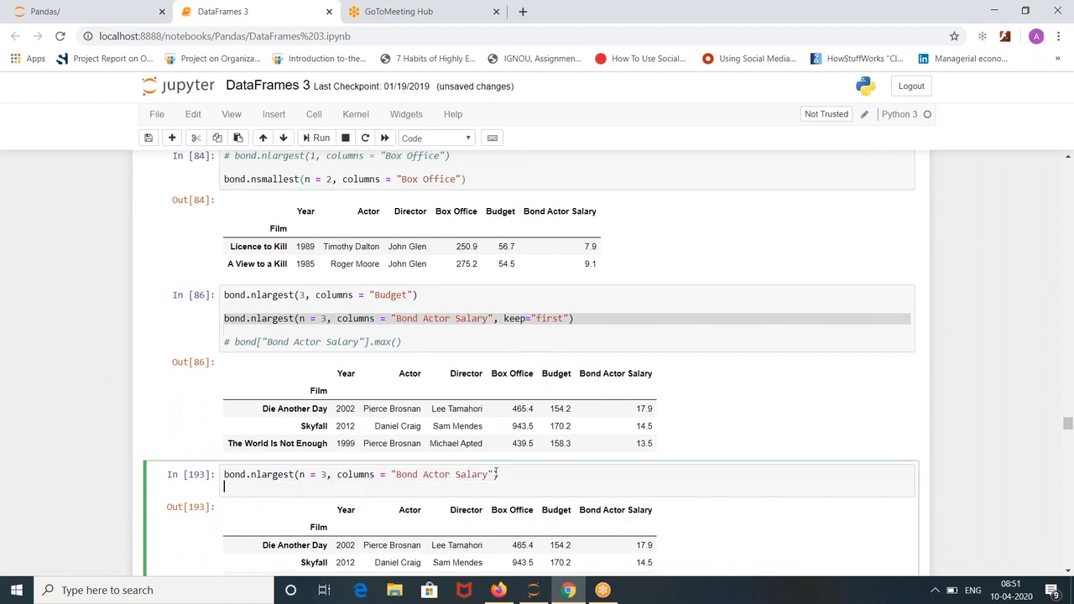
type("keep=\"last")
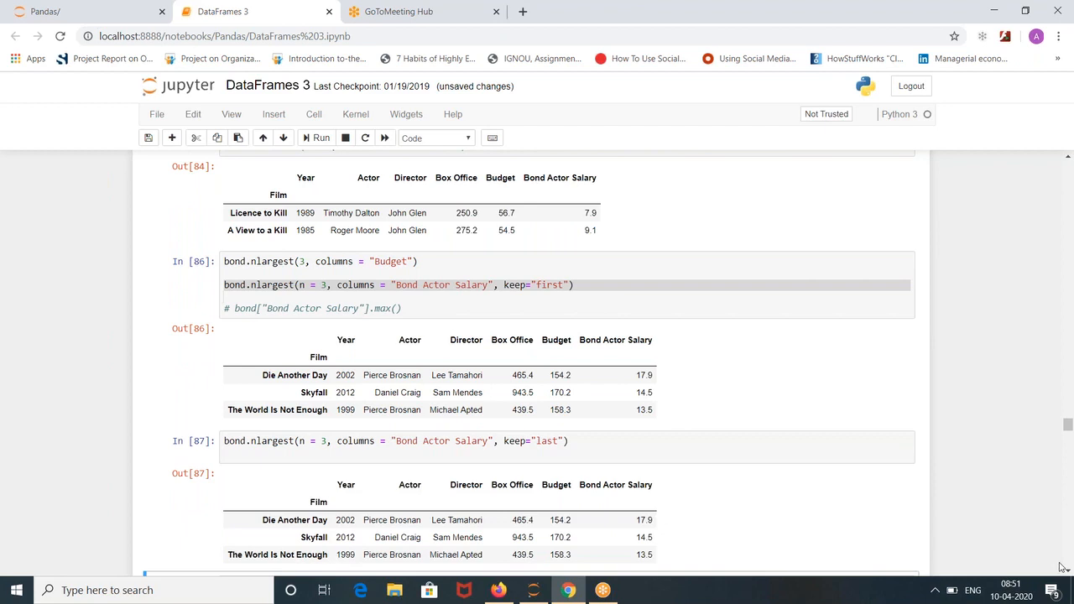
scroll("down", 3)
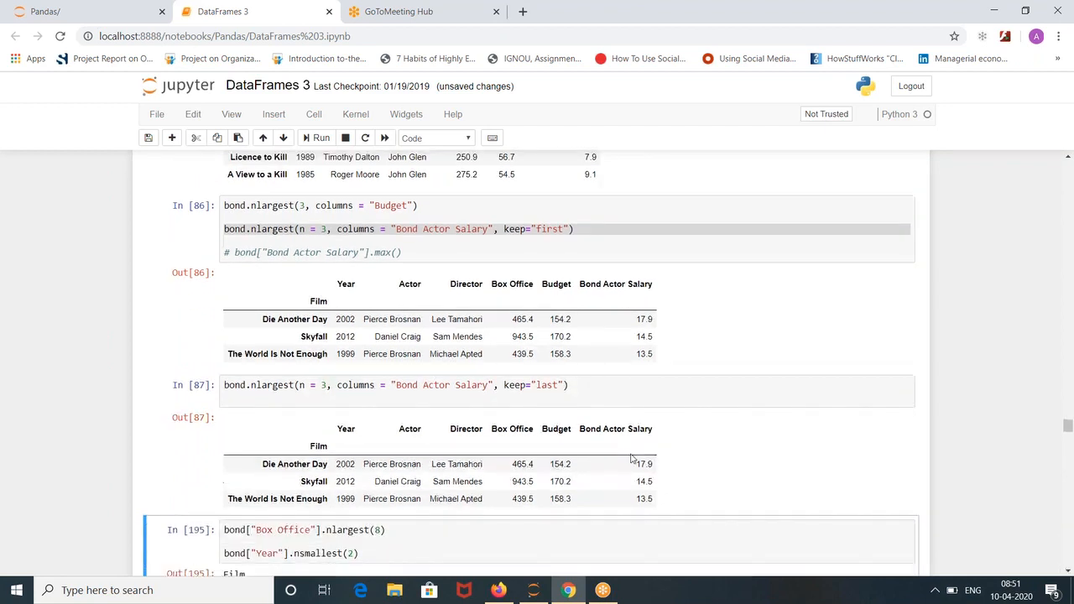
mouse_move(514, 380)
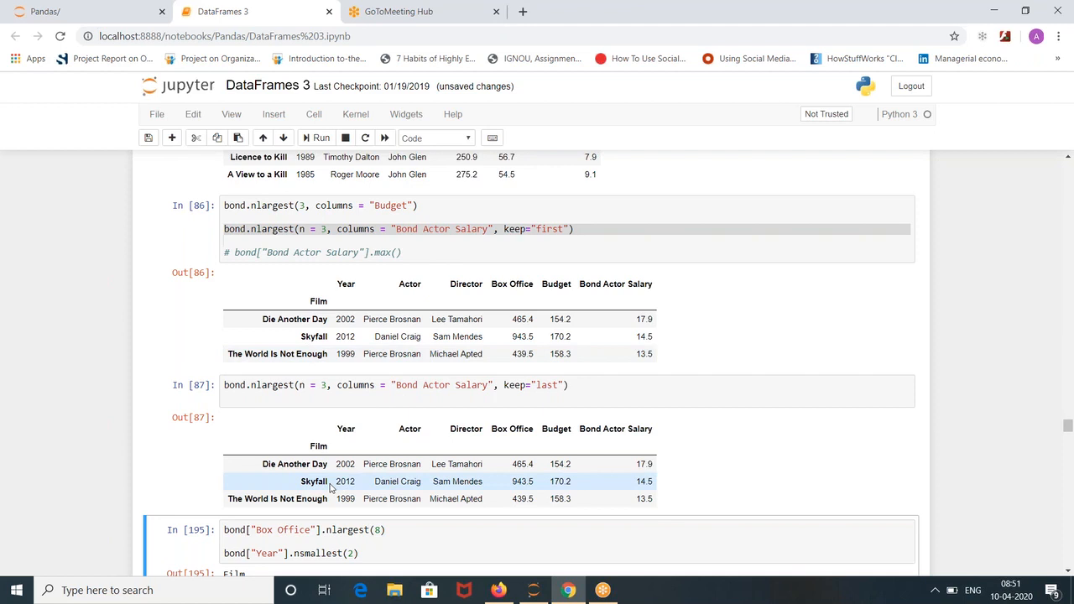
mouse_move(541, 372)
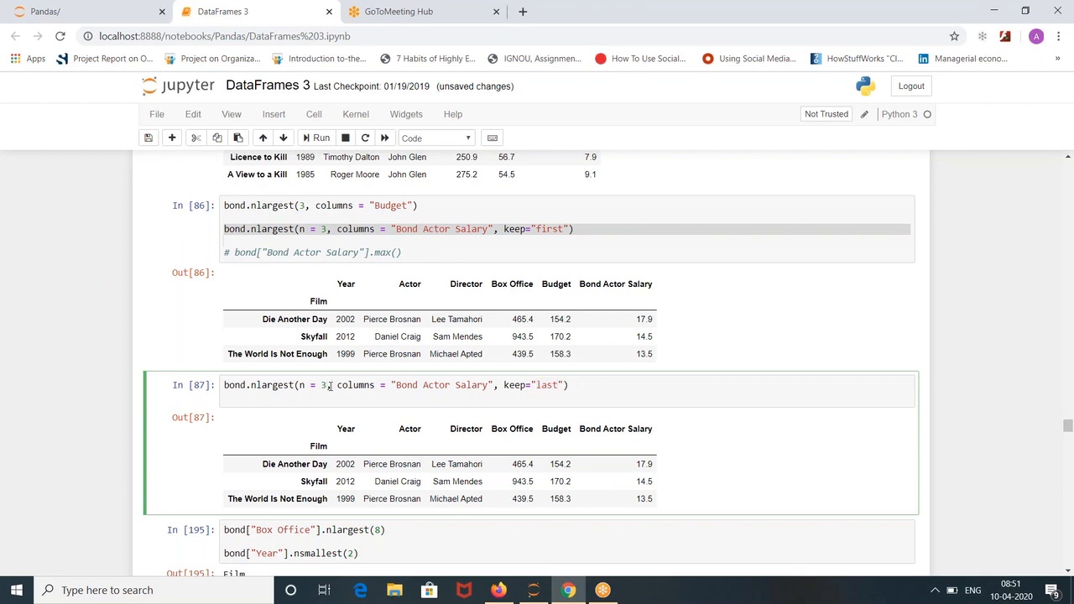
double_click(322, 385)
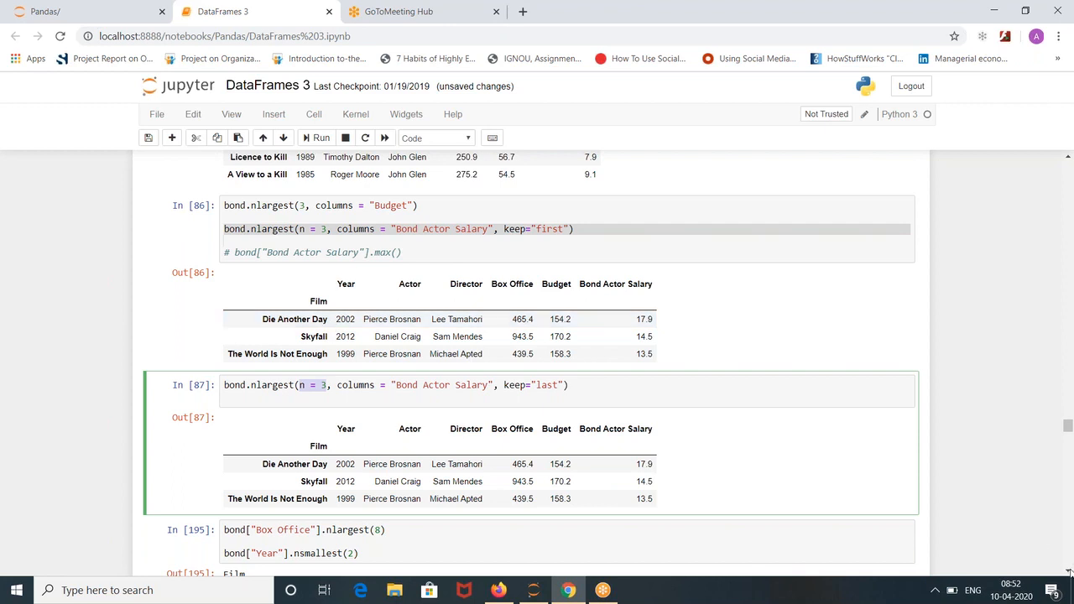
scroll("down", 3)
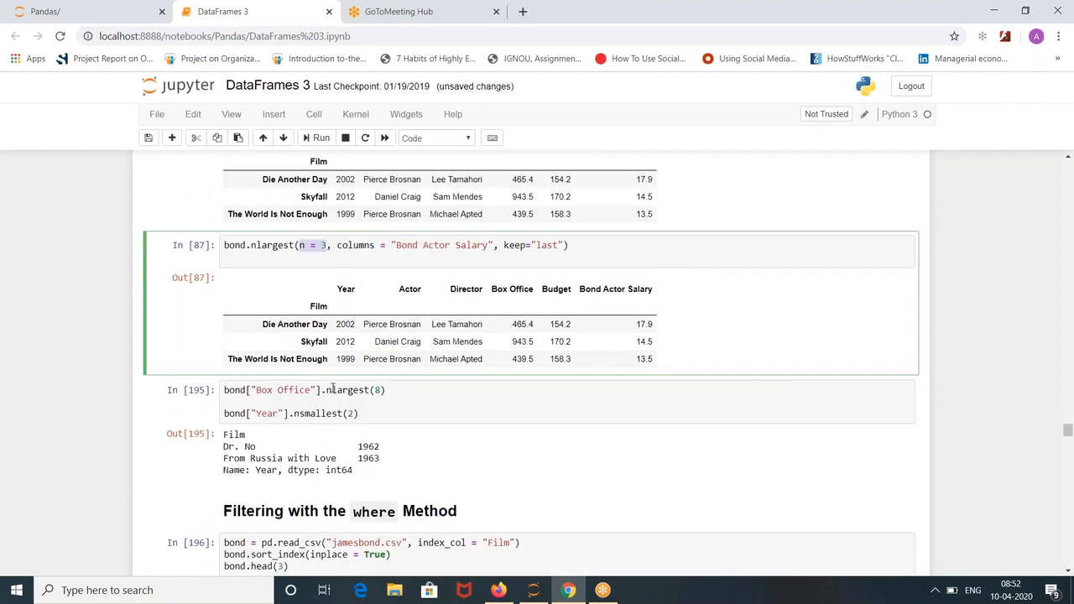
Run bond["Box Office"].nlargest(8) alone to show the eight largest Box Office values.
left_click(319, 390)
type("# ")
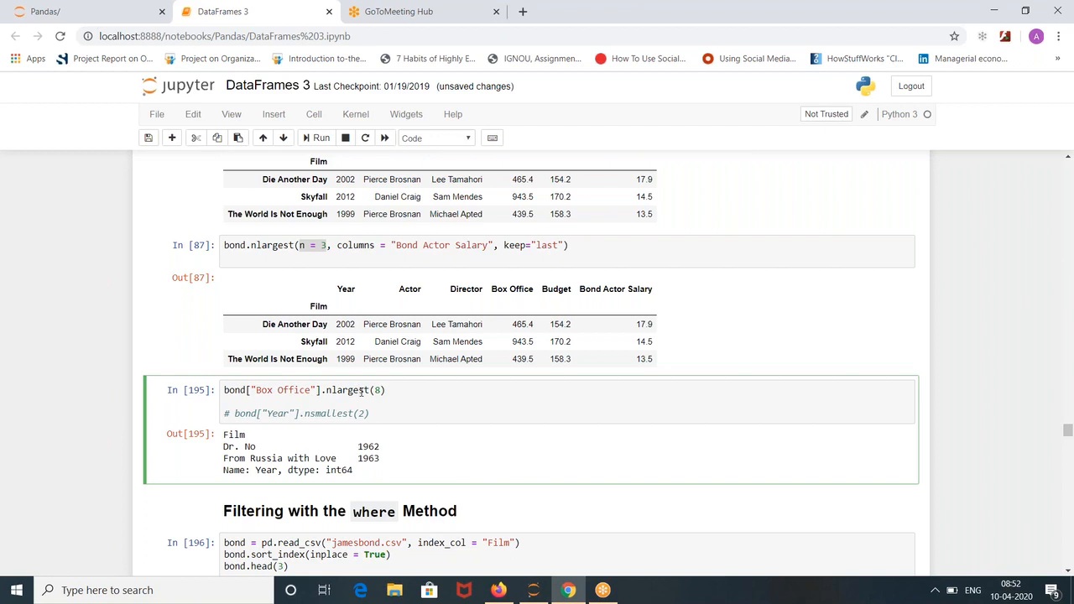
left_click(319, 138)
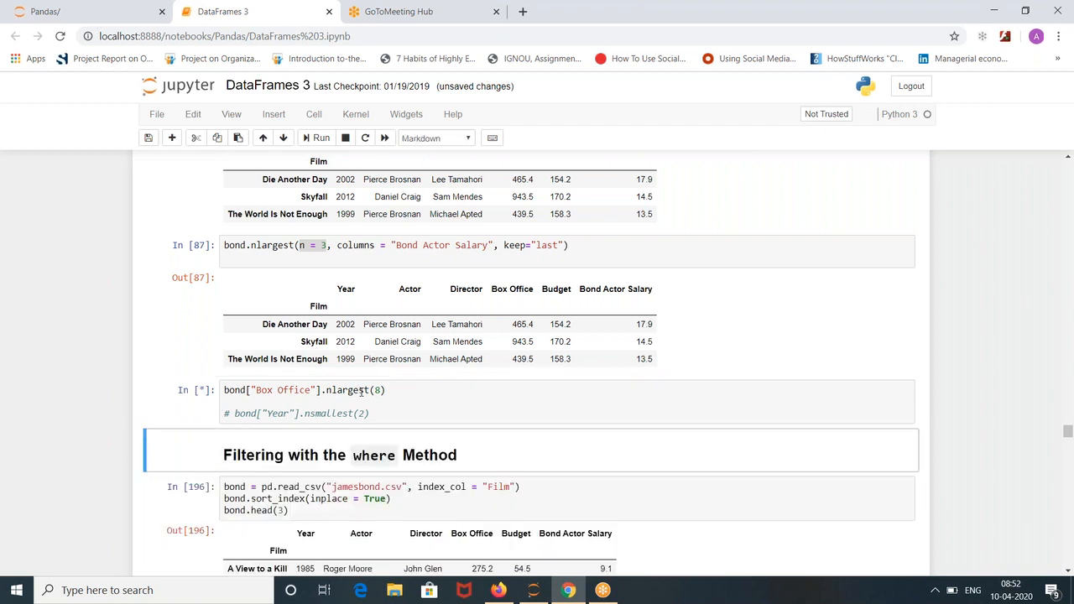
Run bond["Year"].nsmallest(2), returning Dr. No (1962) and From Russia with Love (1963).
left_click(316, 137)
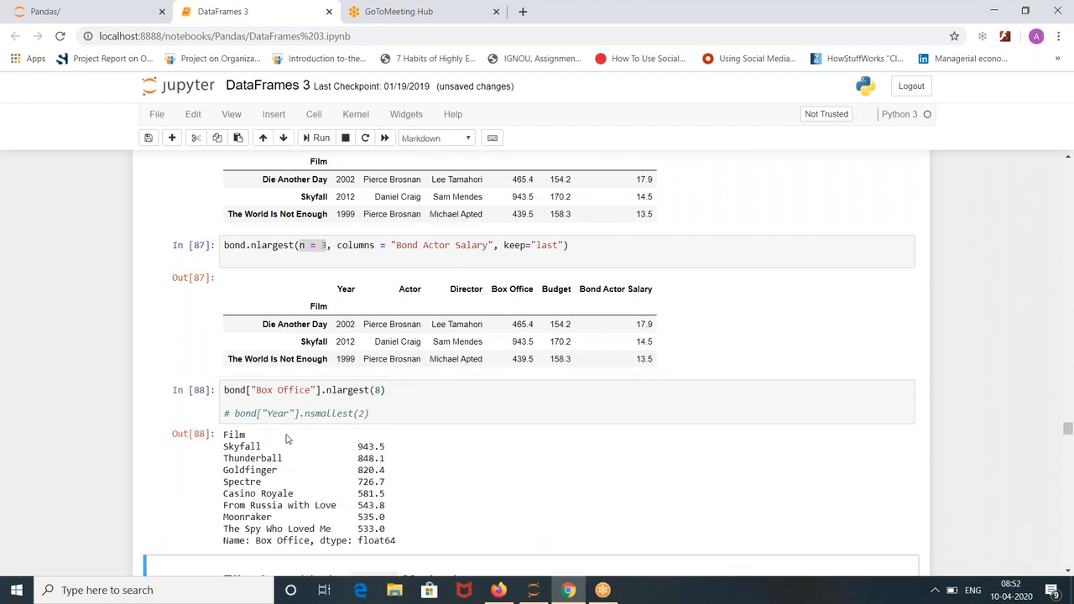
left_click(336, 401)
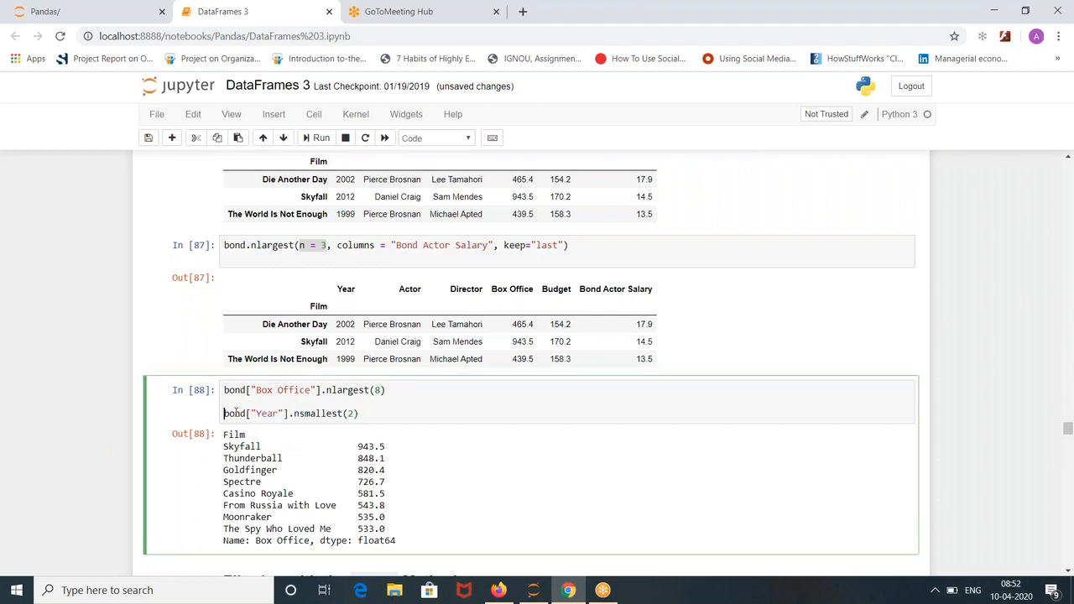
left_click(319, 138)
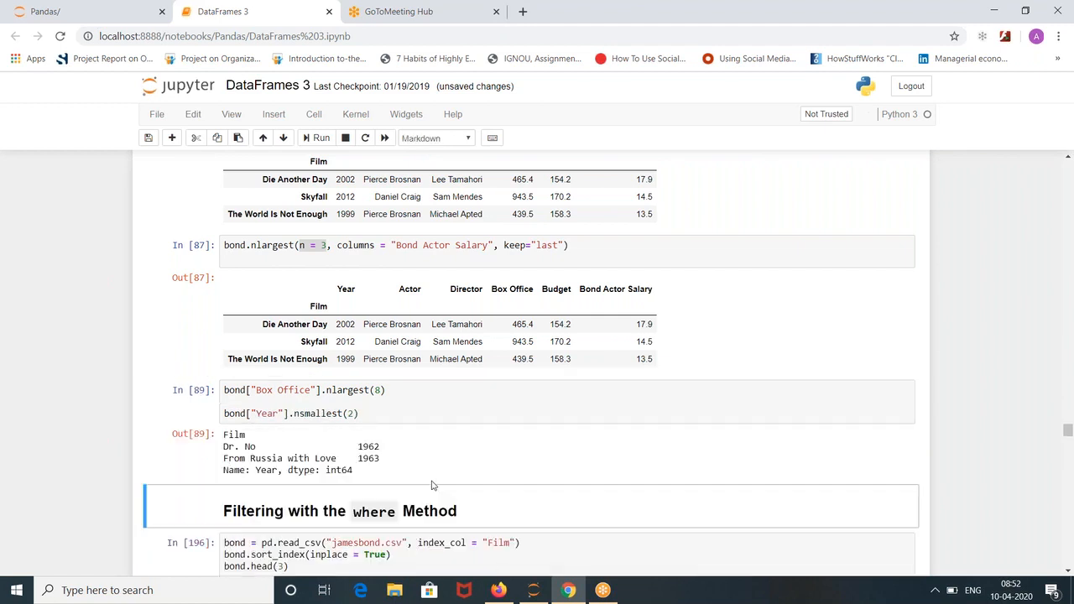